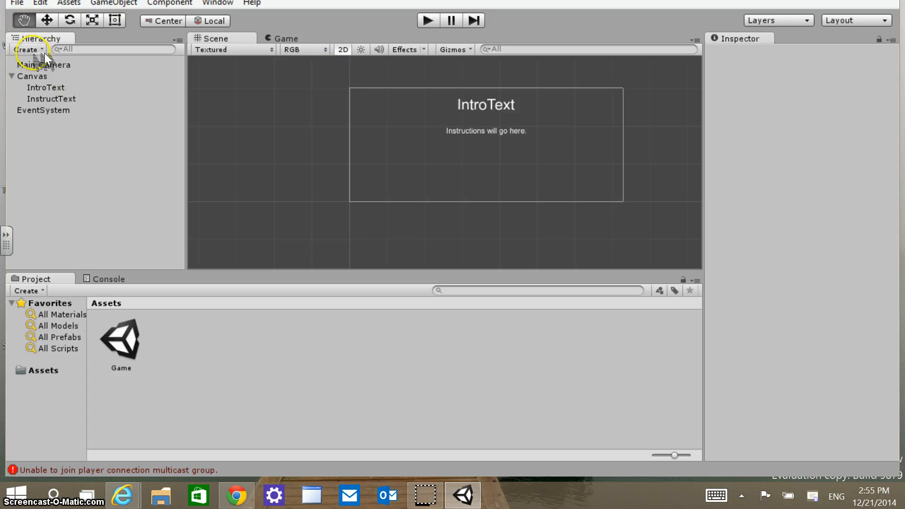
Inspect IntroText, then InstructText, and return to IntroText's Inspector properties.
left_click(45, 87)
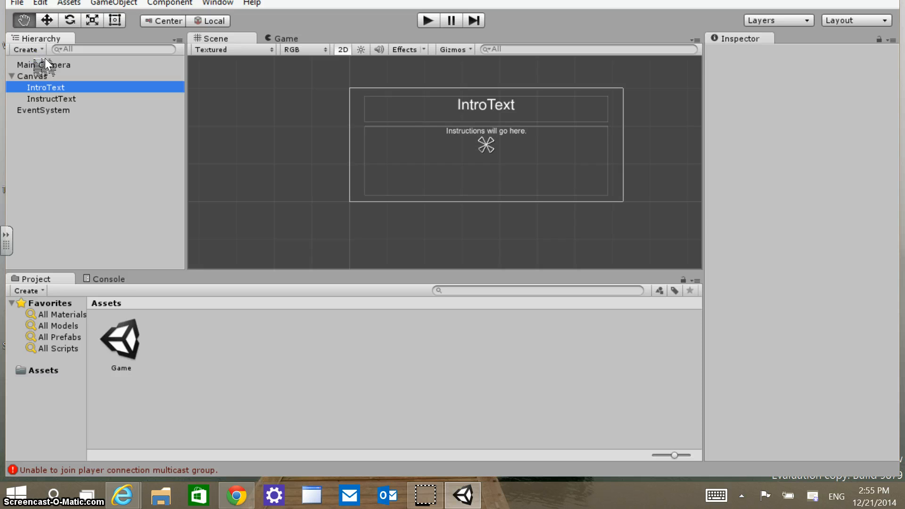
left_click(51, 99)
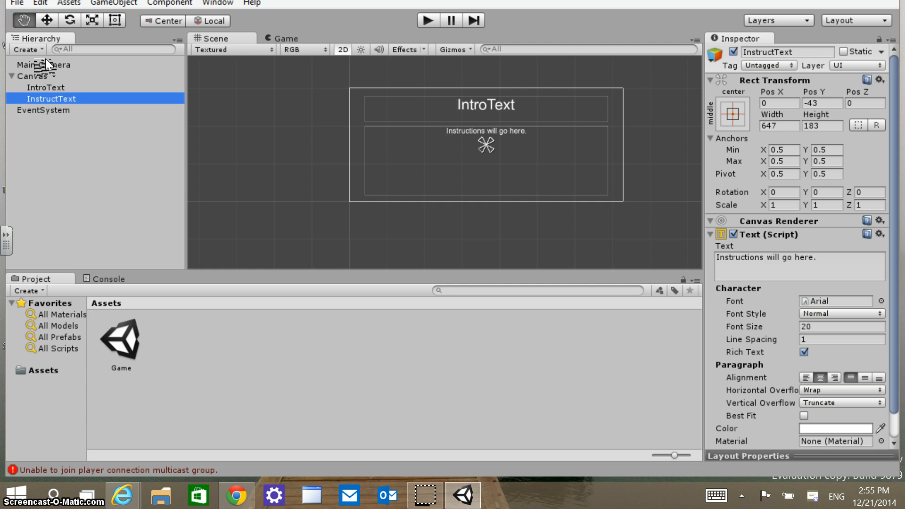
left_click(45, 86)
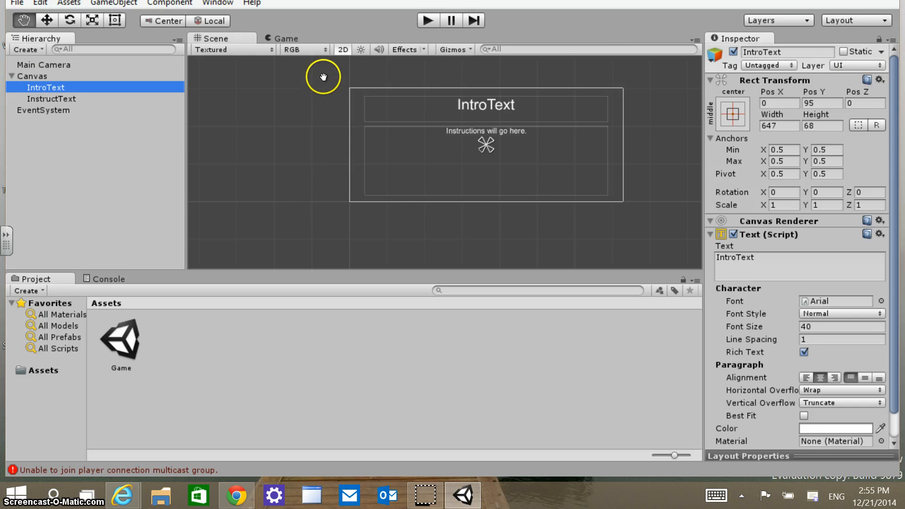
mouse_move(359, 101)
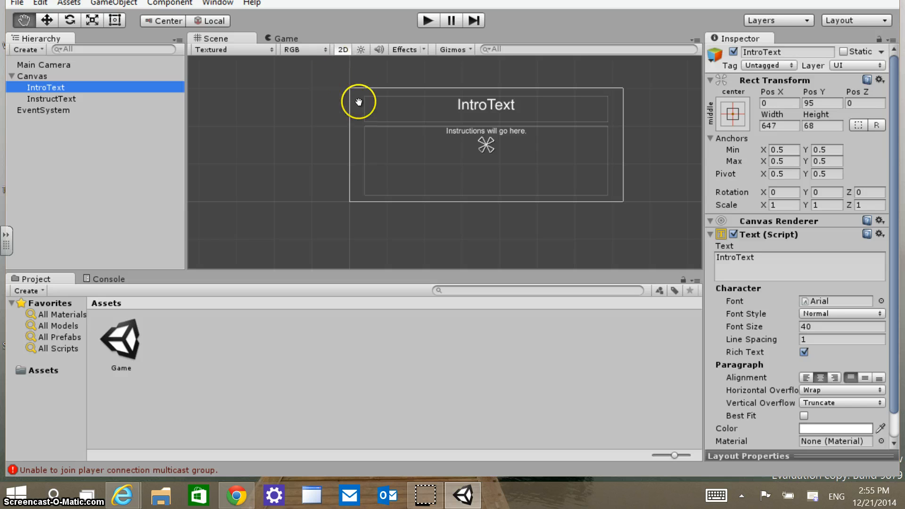
mouse_move(266, 158)
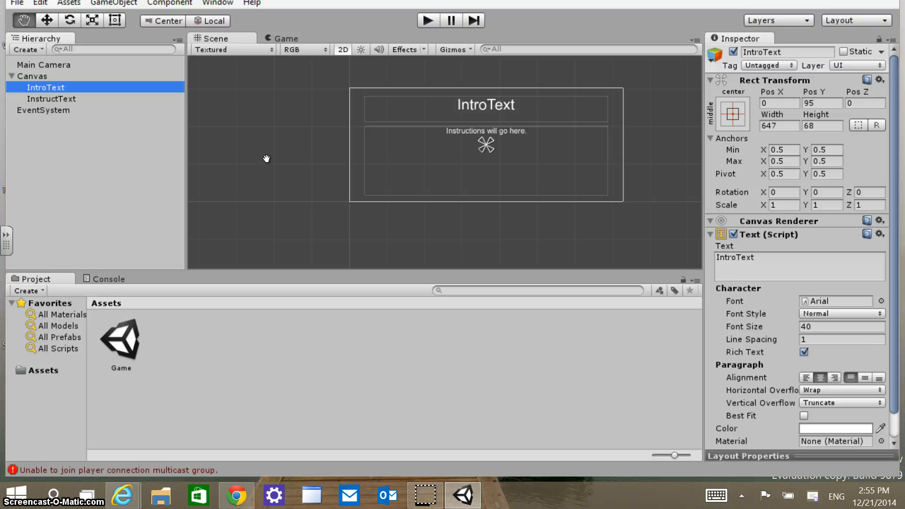
mouse_move(400, 237)
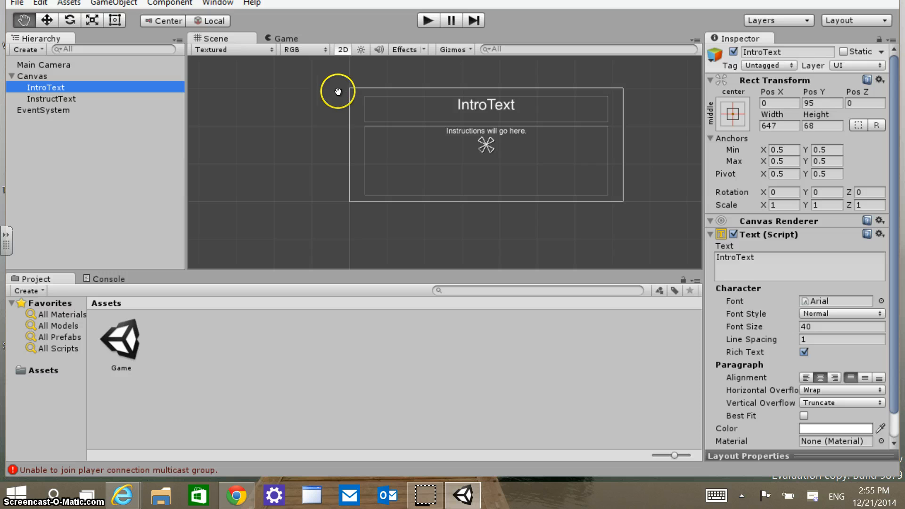
mouse_move(381, 191)
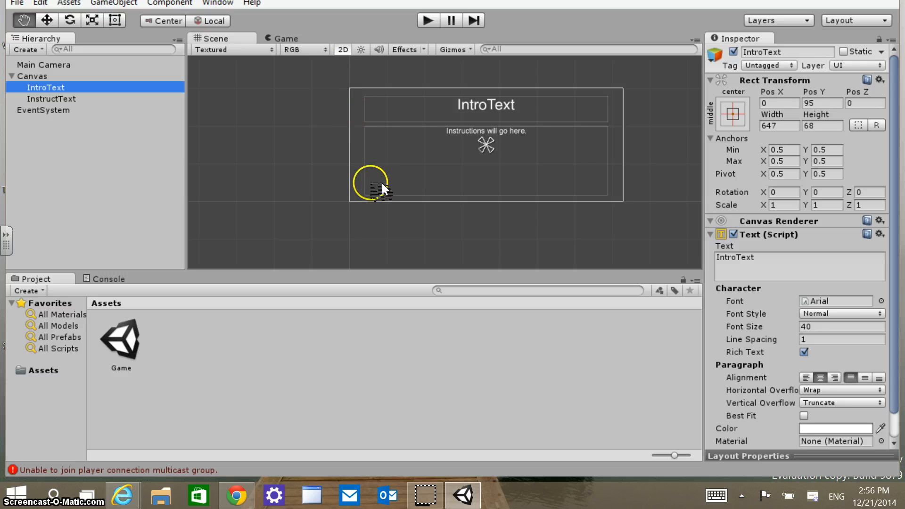
mouse_move(395, 182)
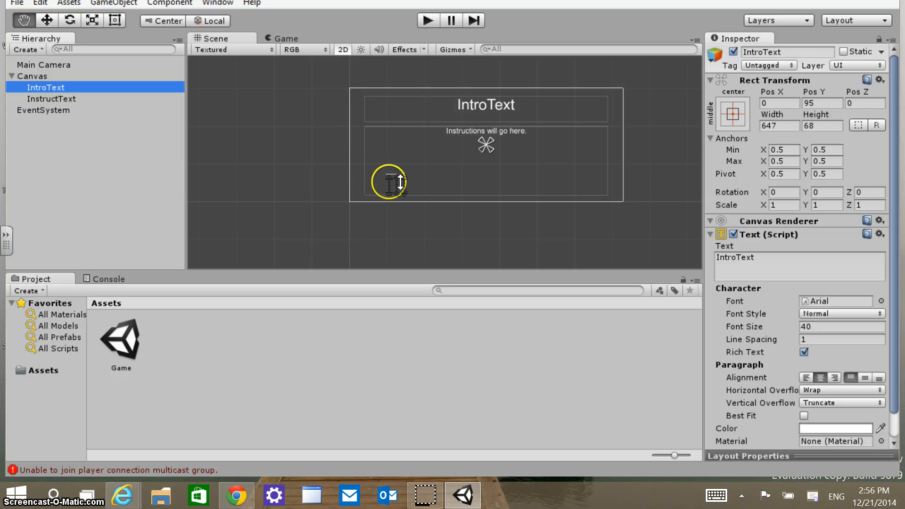
mouse_move(32, 66)
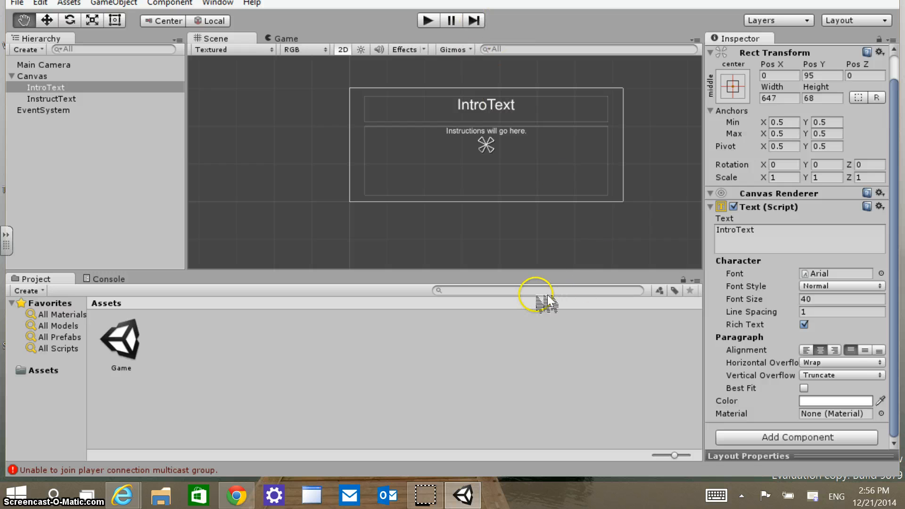
Add a new C# script component named TextController to IntroText.
left_click(797, 437)
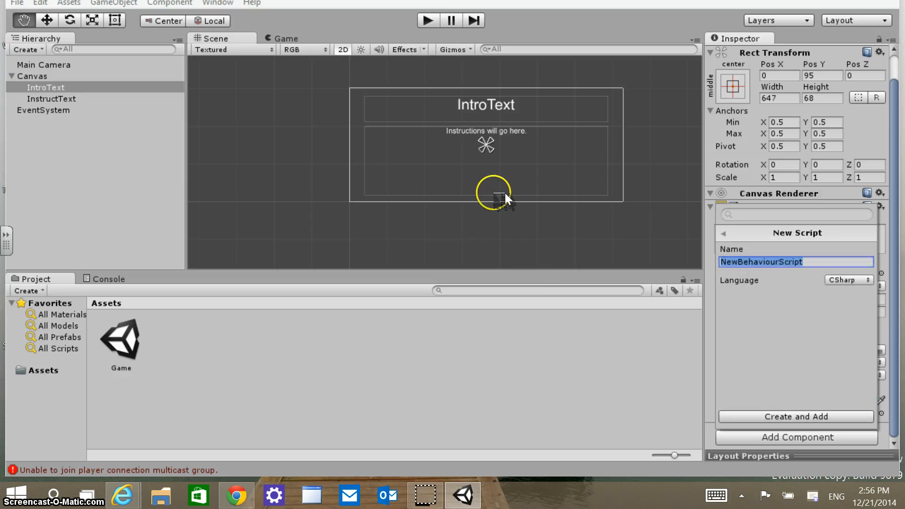
mouse_move(514, 192)
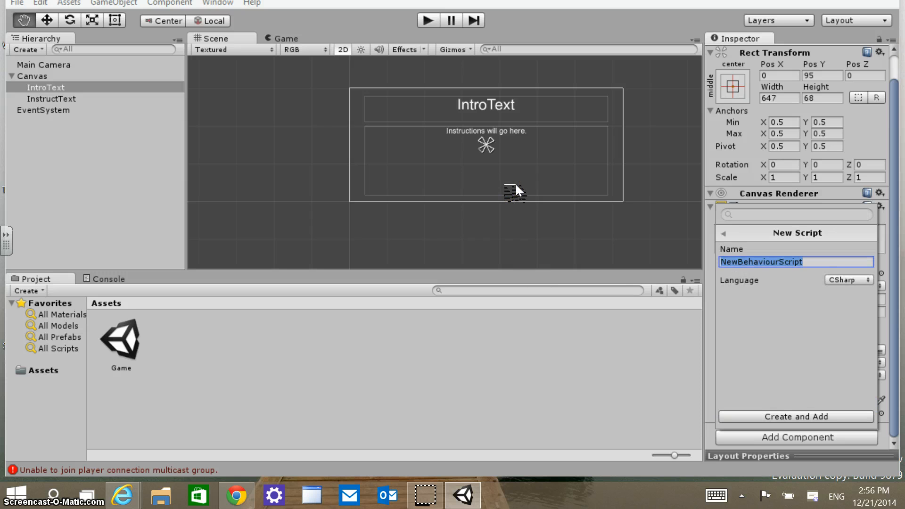
type("TextController")
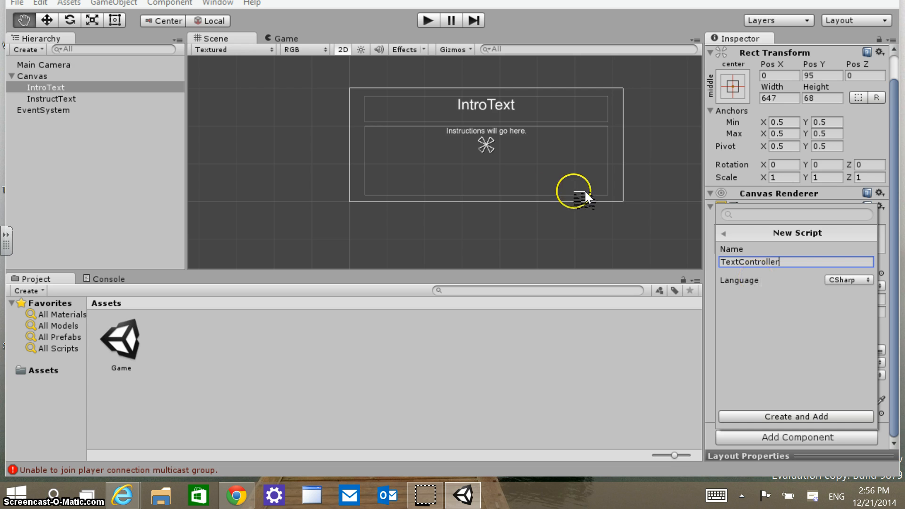
mouse_move(569, 194)
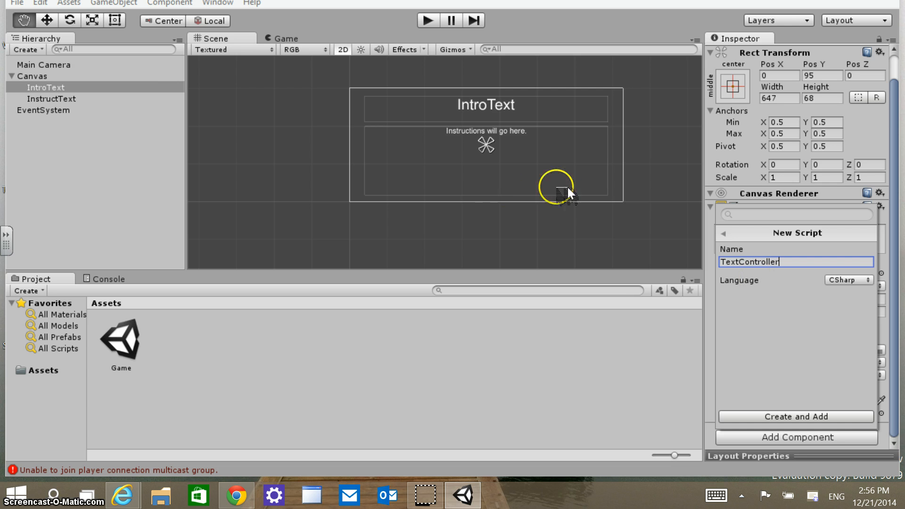
mouse_move(561, 234)
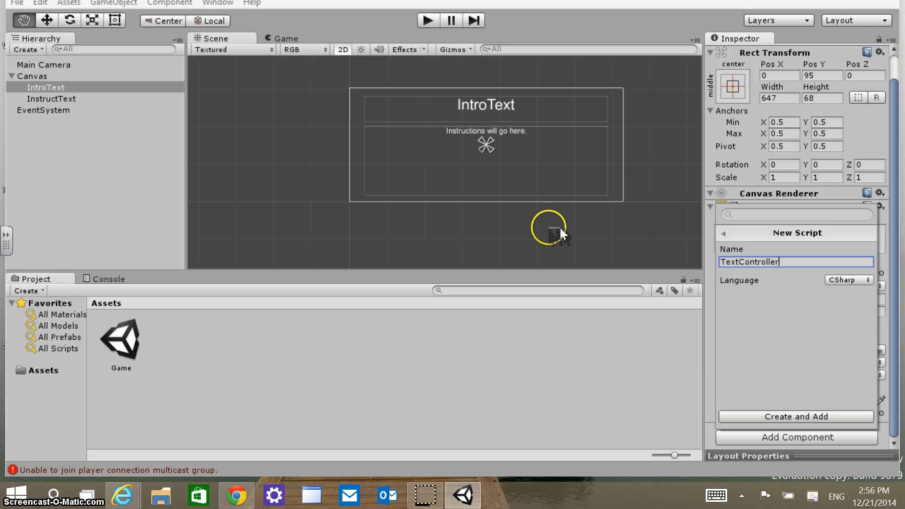
mouse_move(554, 286)
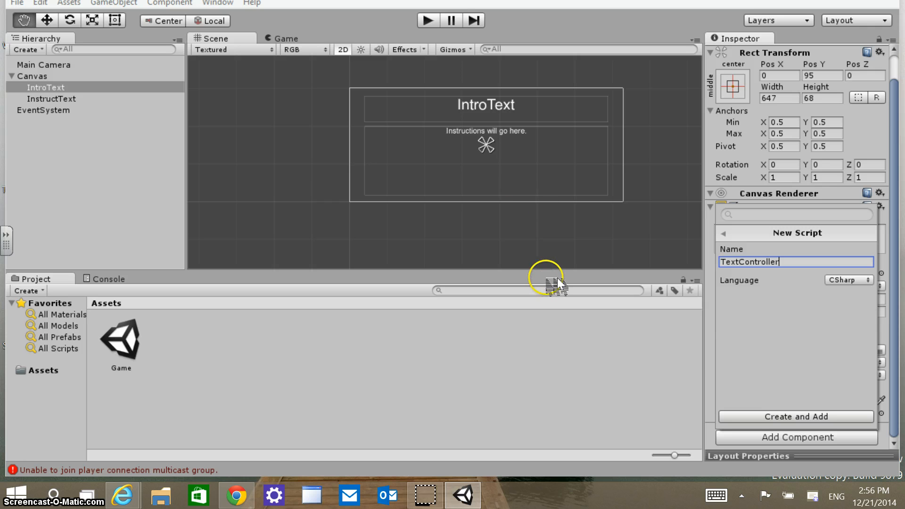
left_click(797, 416)
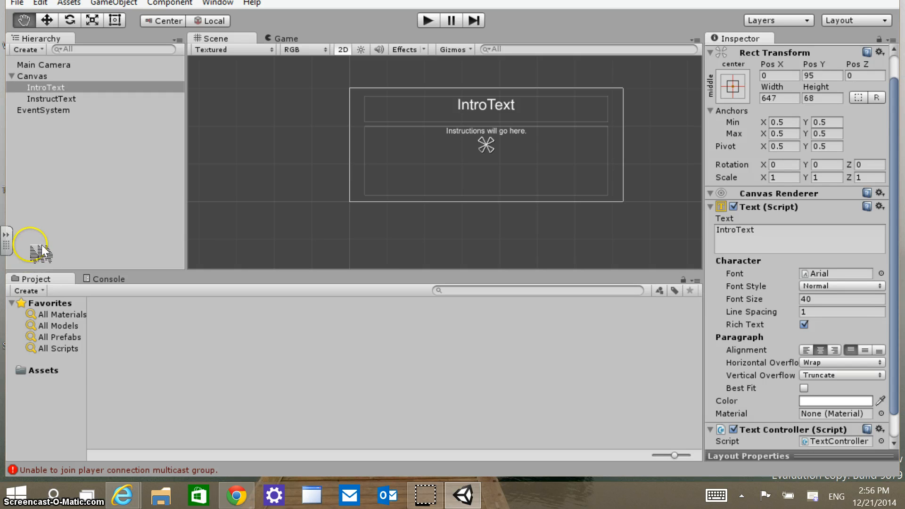
Open TextController.cs from the Assets folder in MonoDevelop.
left_click(42, 369)
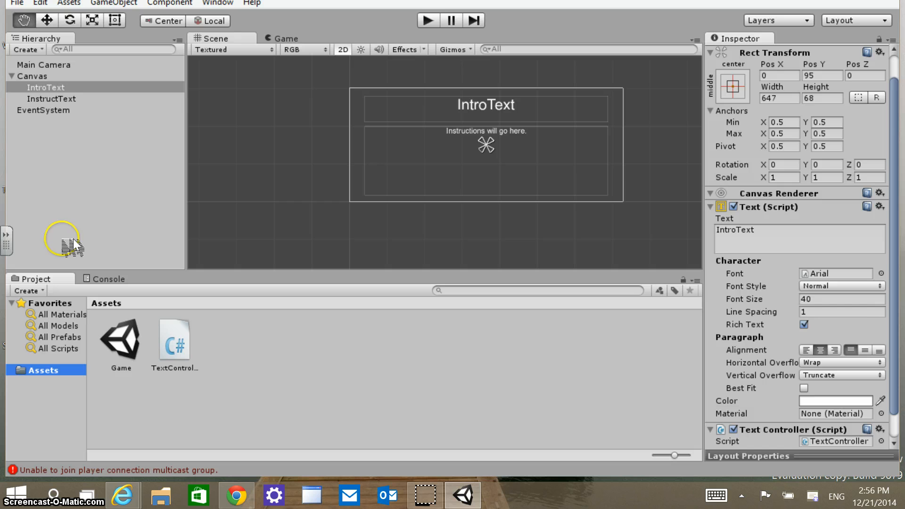
mouse_move(49, 249)
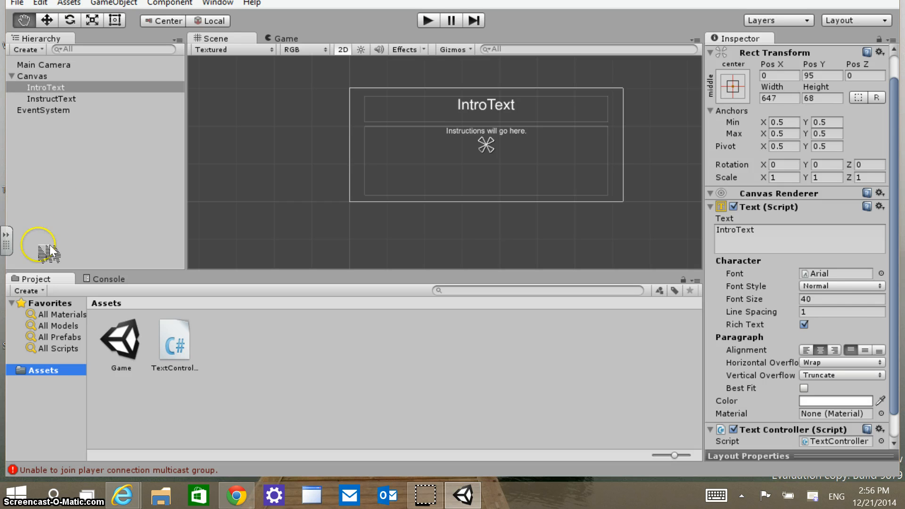
mouse_move(133, 245)
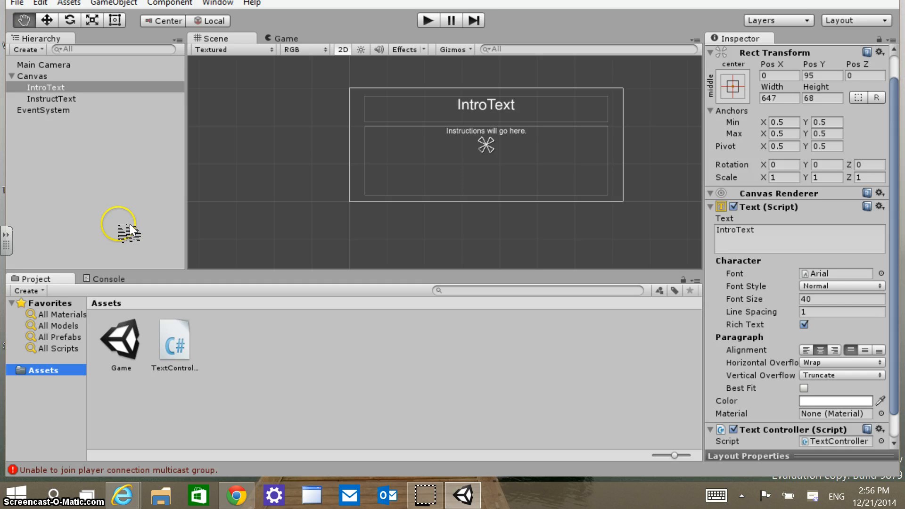
mouse_move(208, 230)
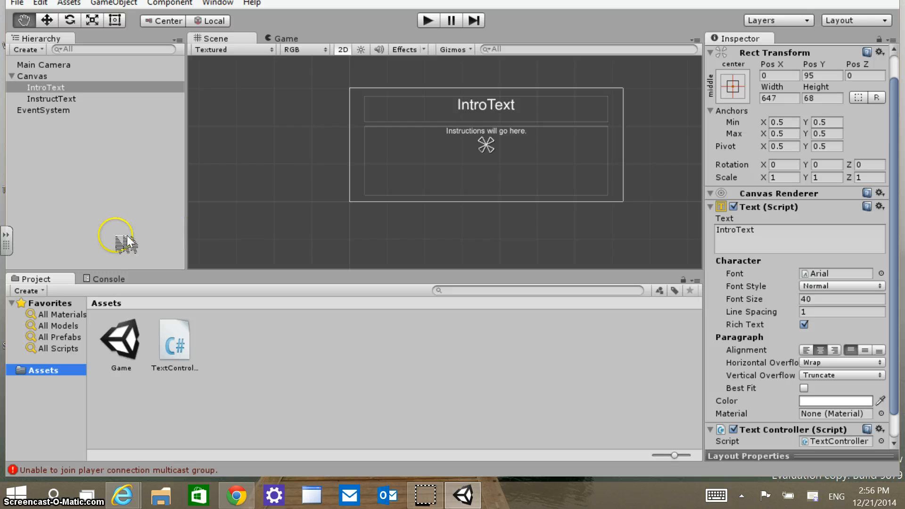
left_click(175, 339)
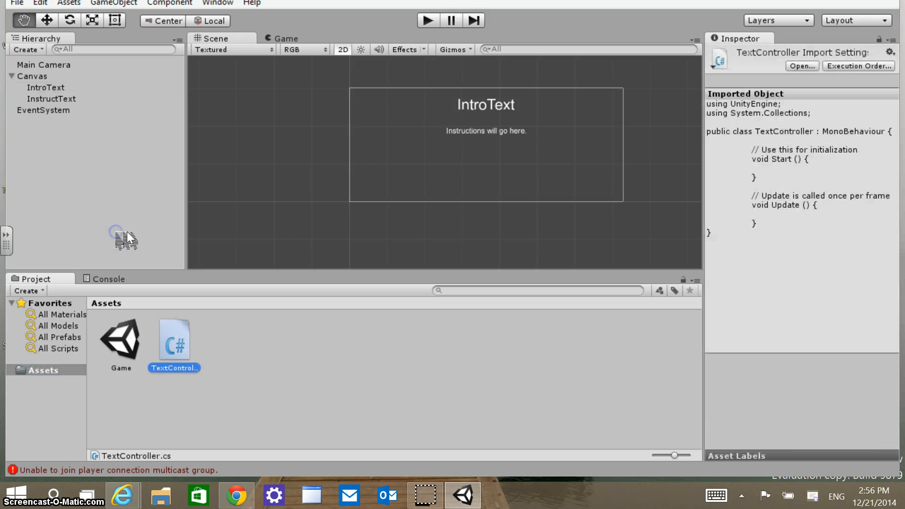
mouse_move(310, 241)
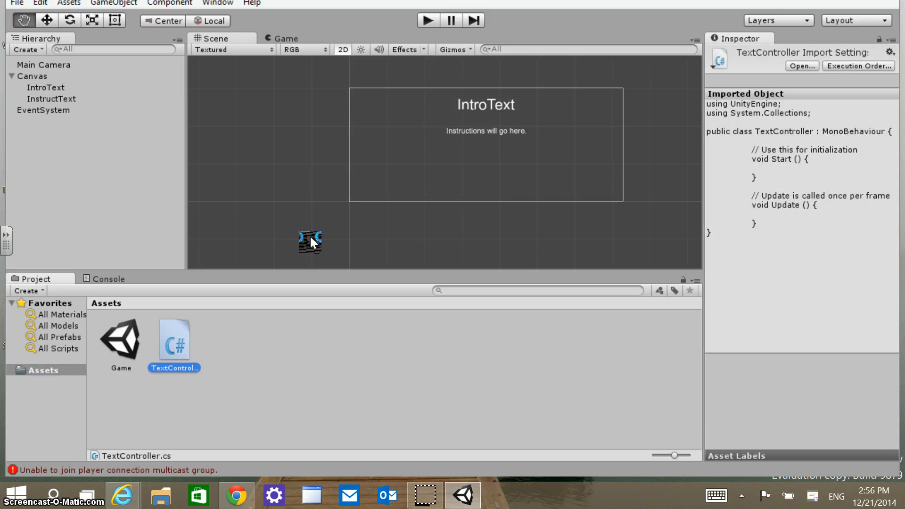
double_click(175, 340)
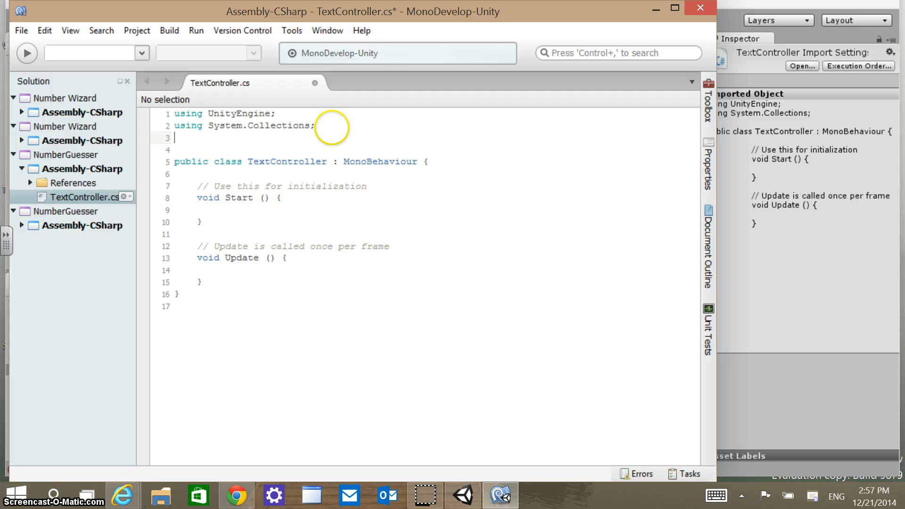
Add 'using UnityEngine.UI;' below the existing using lines.
type("using U")
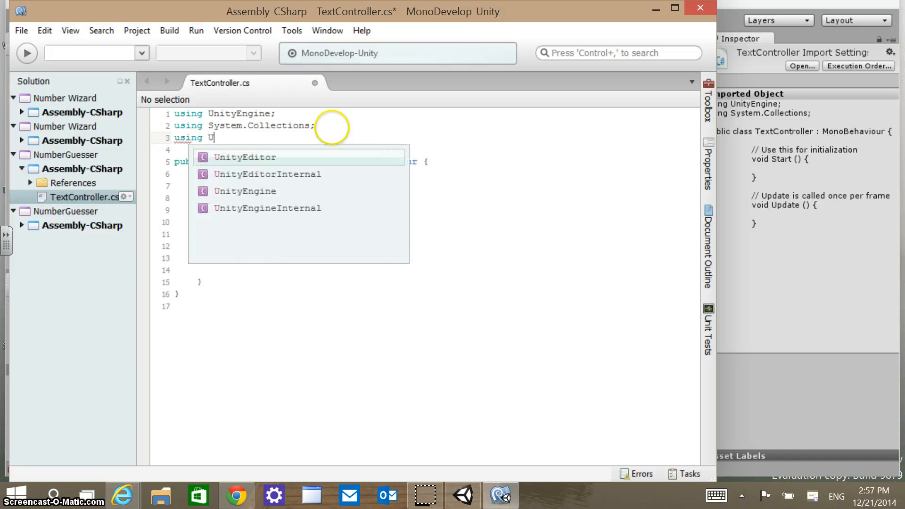
type("nity")
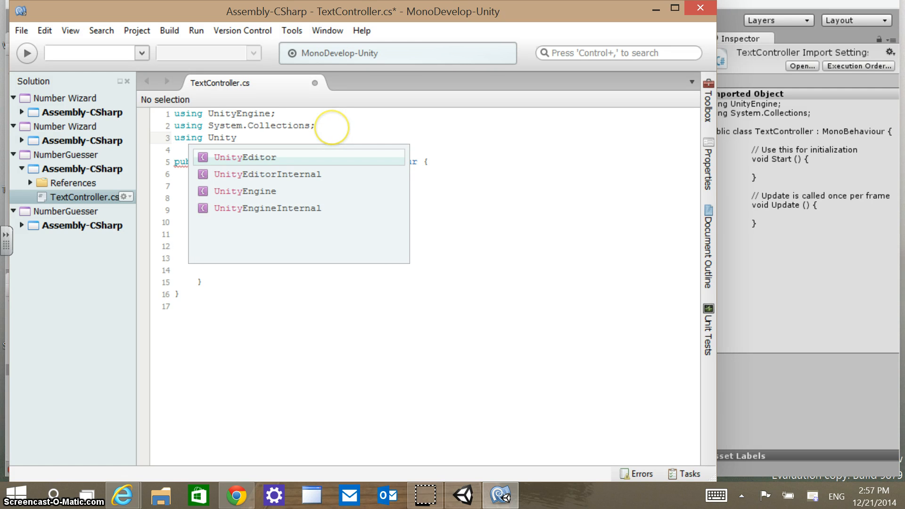
type("En")
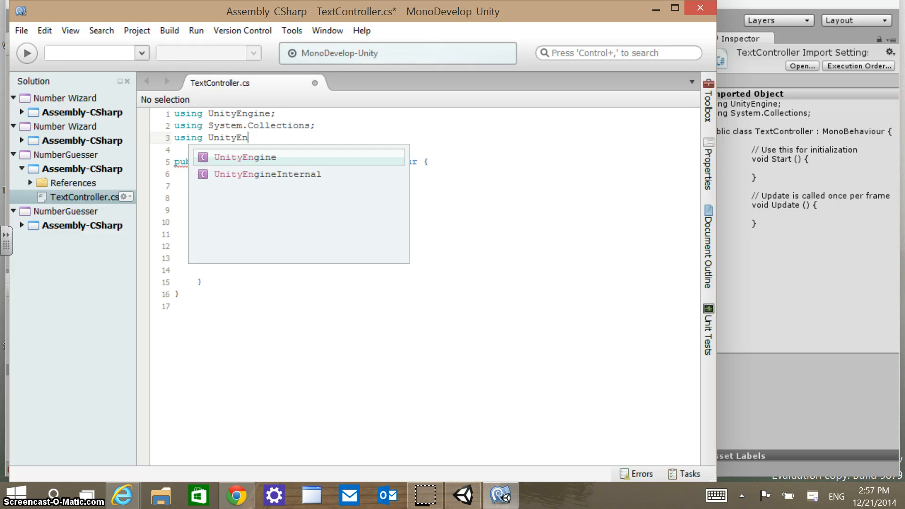
mouse_move(177, 109)
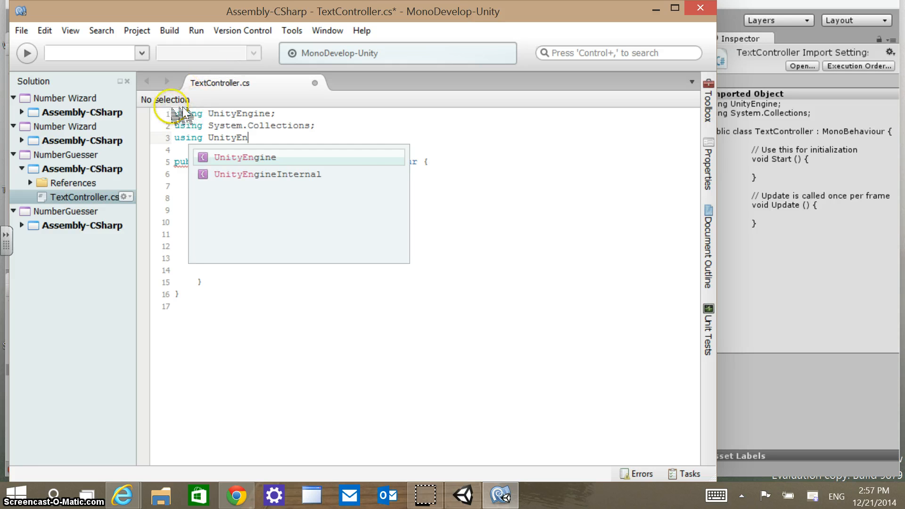
key("Return")
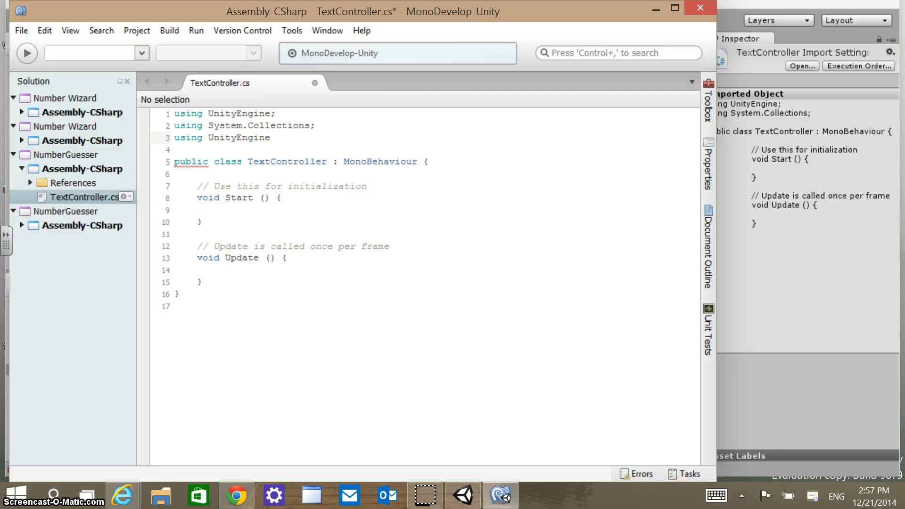
type(".UI;")
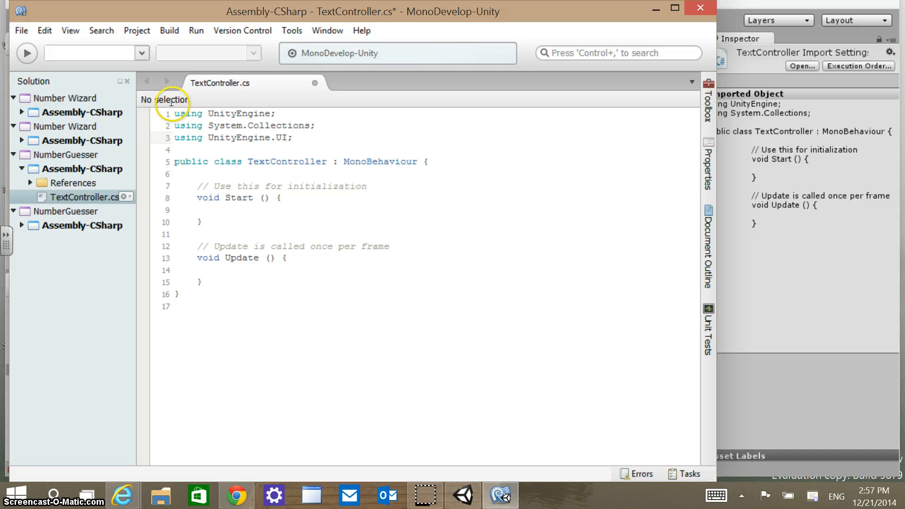
mouse_move(195, 83)
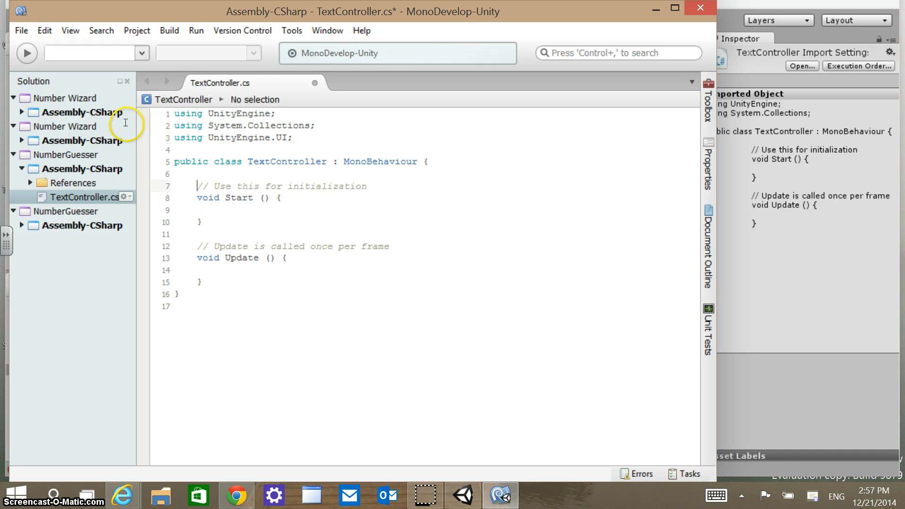
left_click_drag(197, 186, 179, 294)
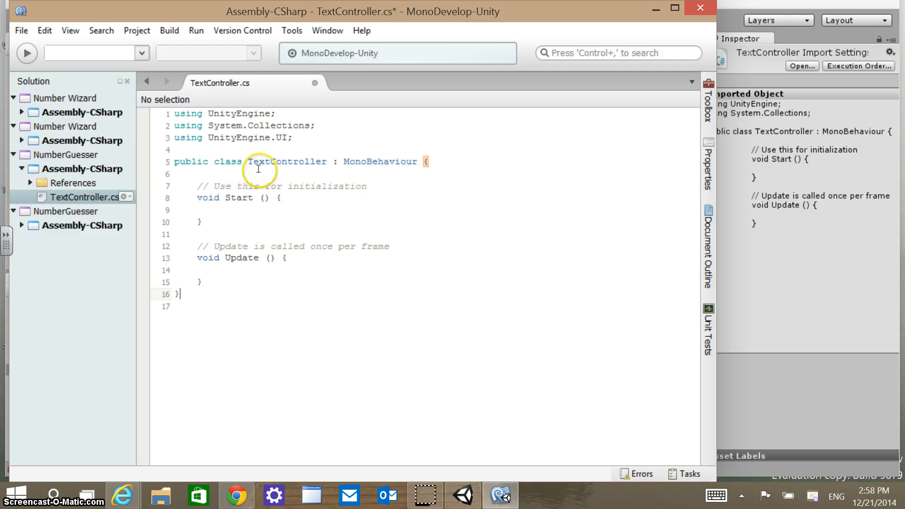
mouse_move(144, 187)
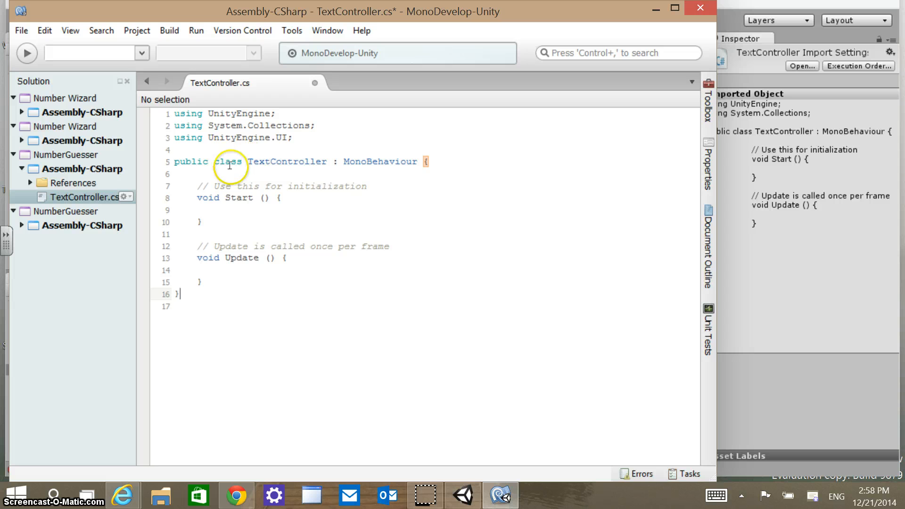
mouse_move(174, 161)
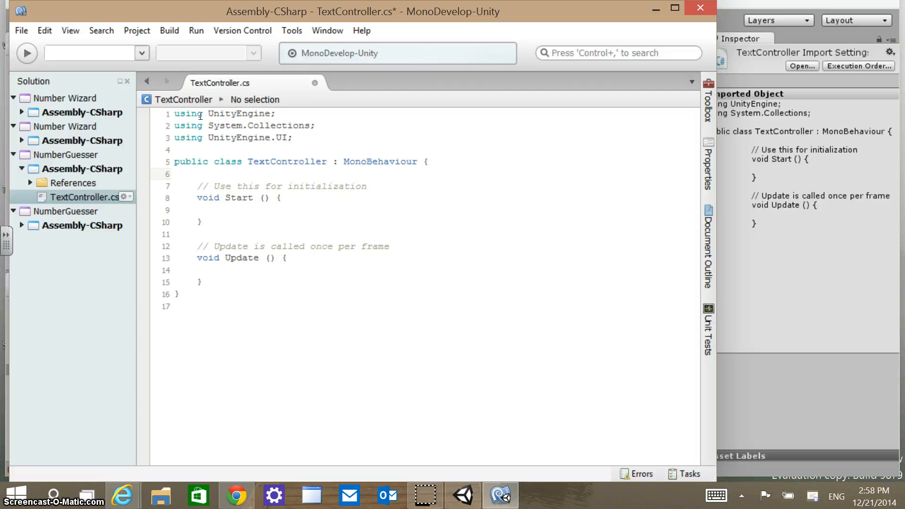
Declare the field 'public Text intro;' below the class declaration.
type("p")
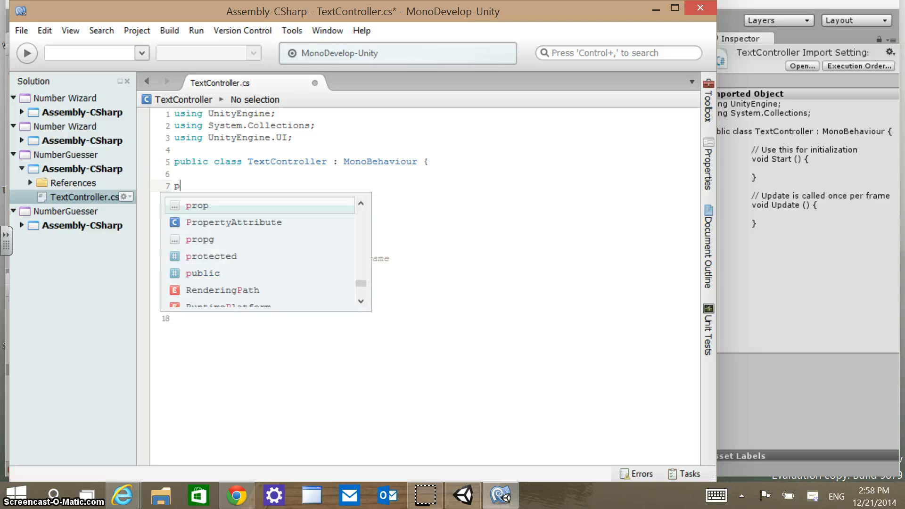
type("ublic")
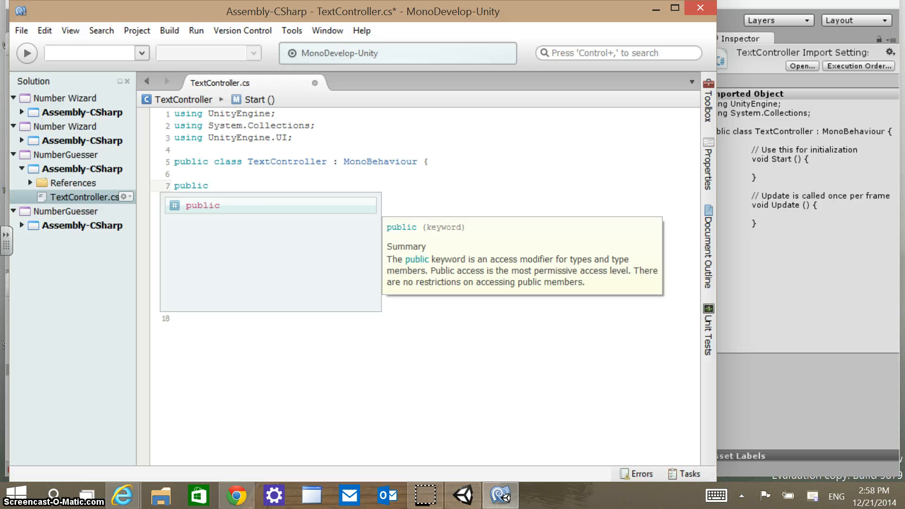
type("text")
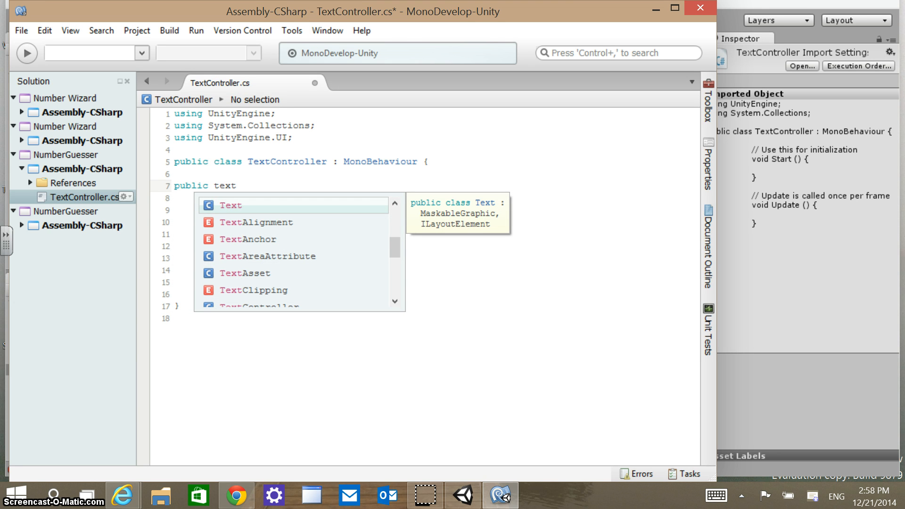
type("Text")
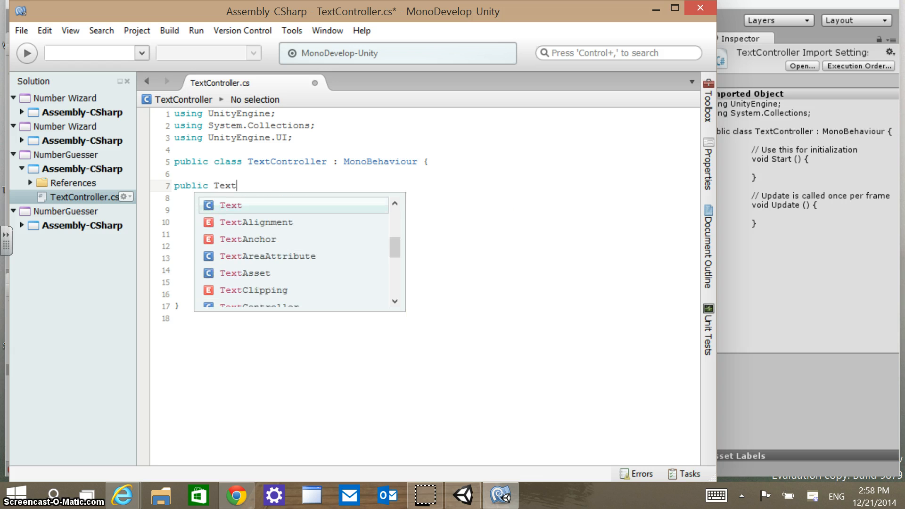
key("Escape")
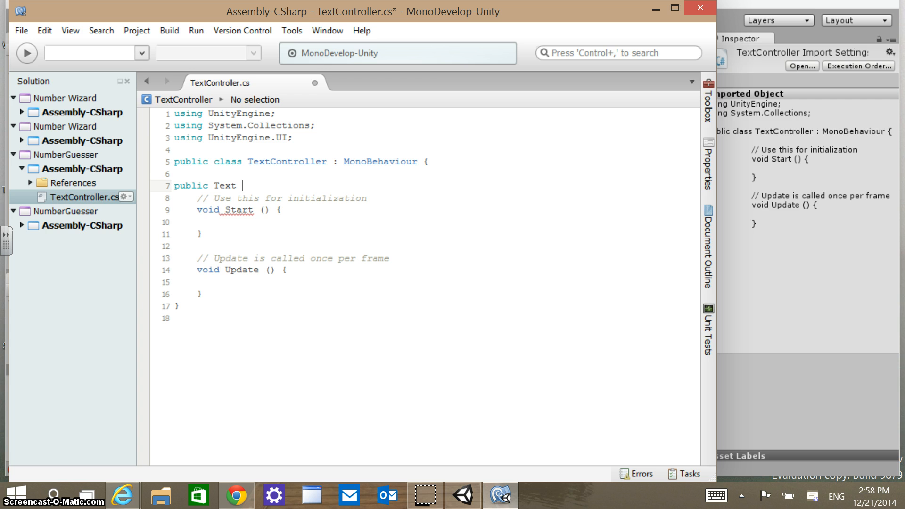
type("intro;")
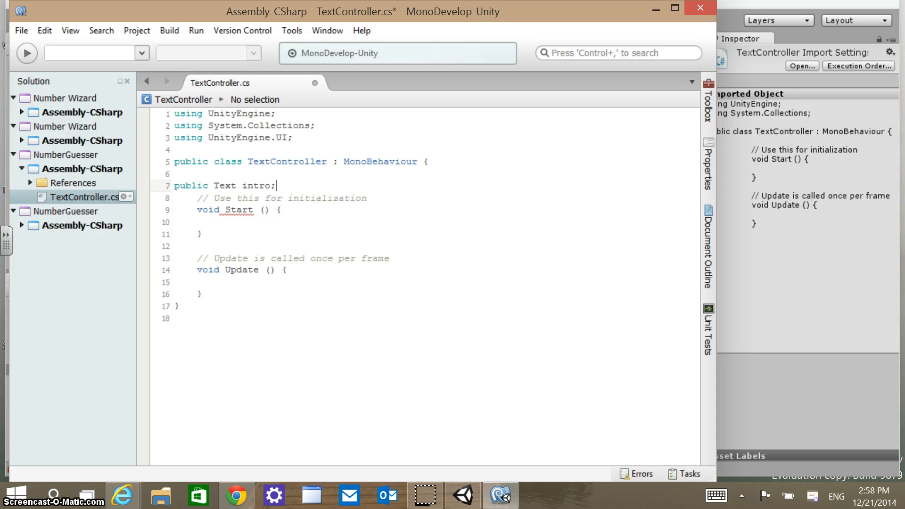
Declare the second field 'public Text instruct;'.
type("public")
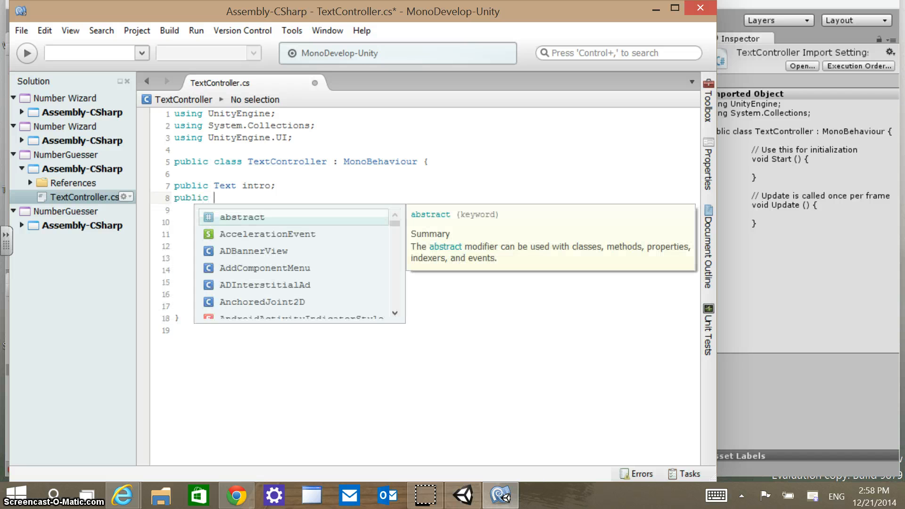
type("Text")
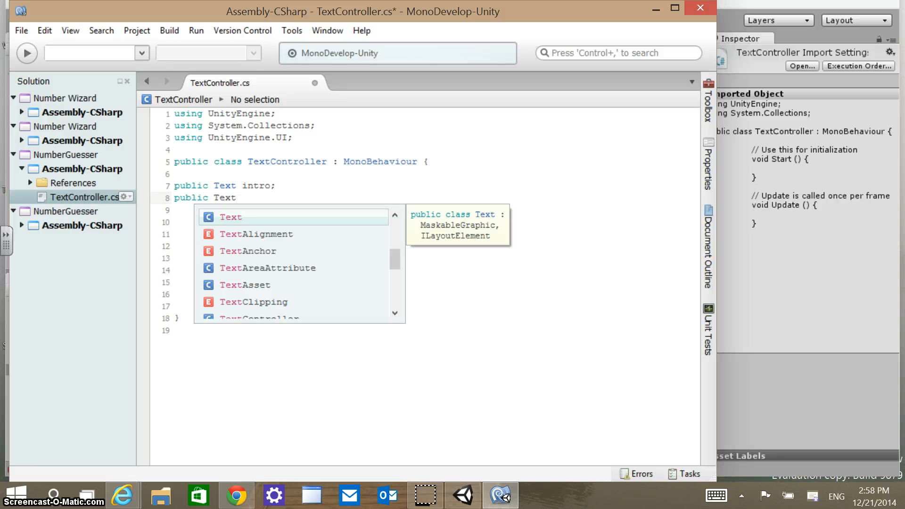
key("Escape")
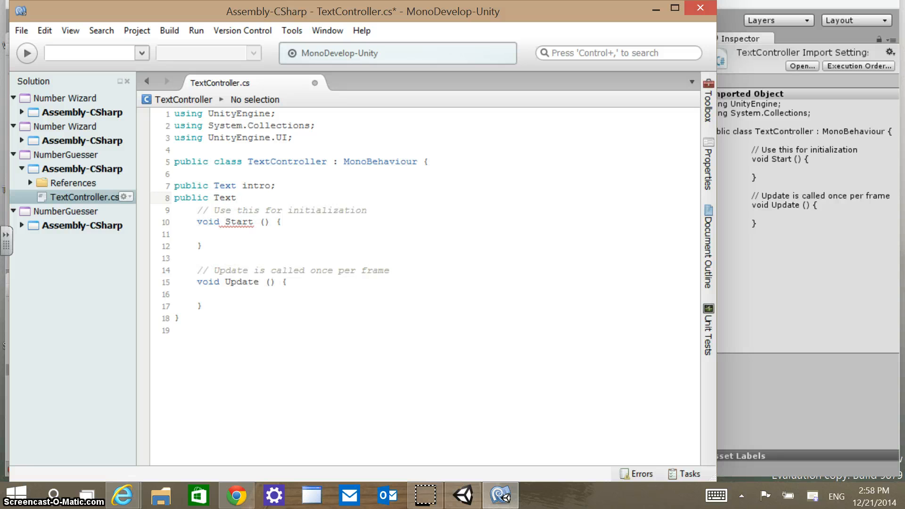
type("instruct")
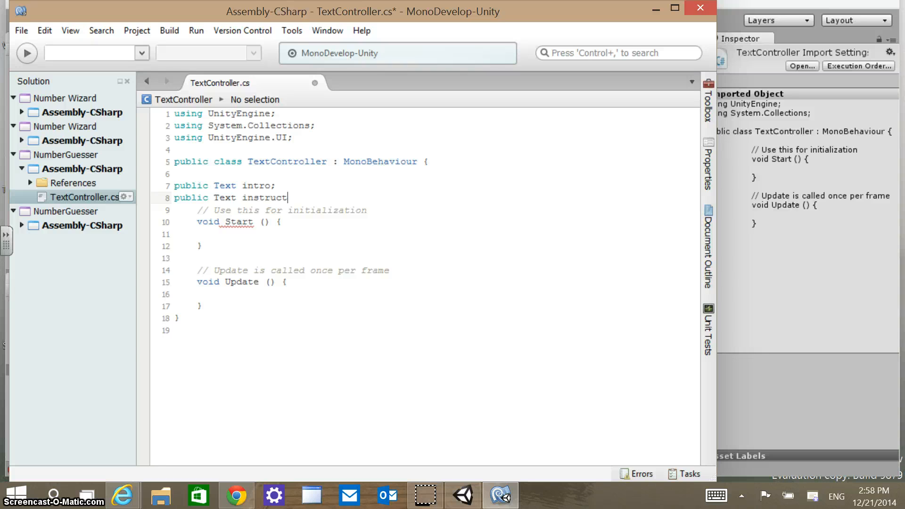
type(";")
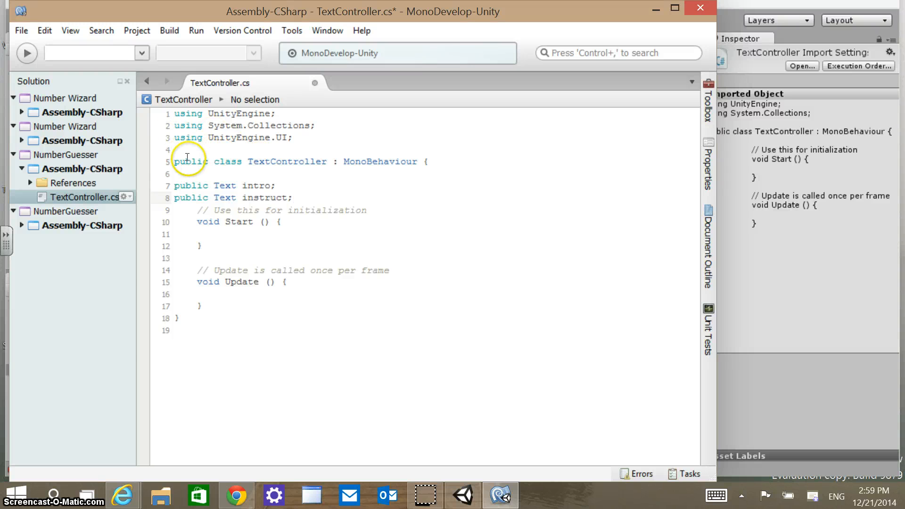
mouse_move(173, 151)
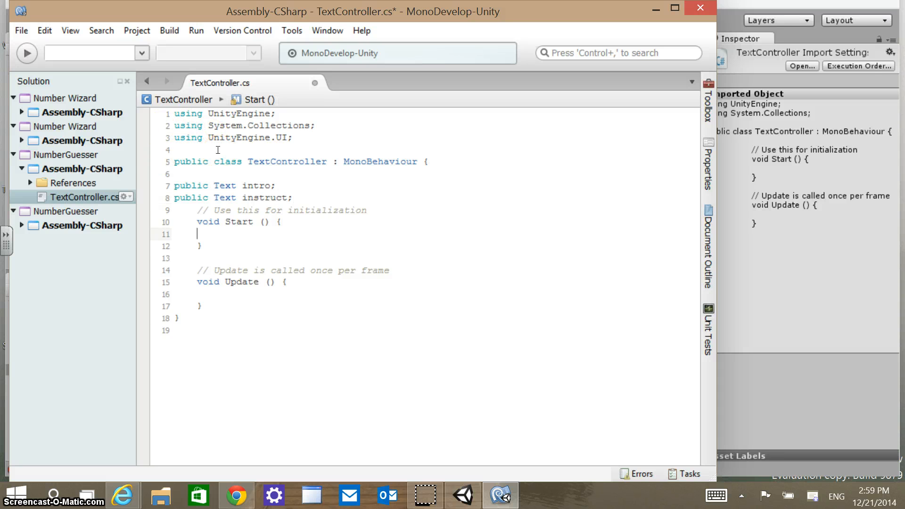
Write intro.text = "Welcome to Number Guesser!"; inside Start.
type("intro.")
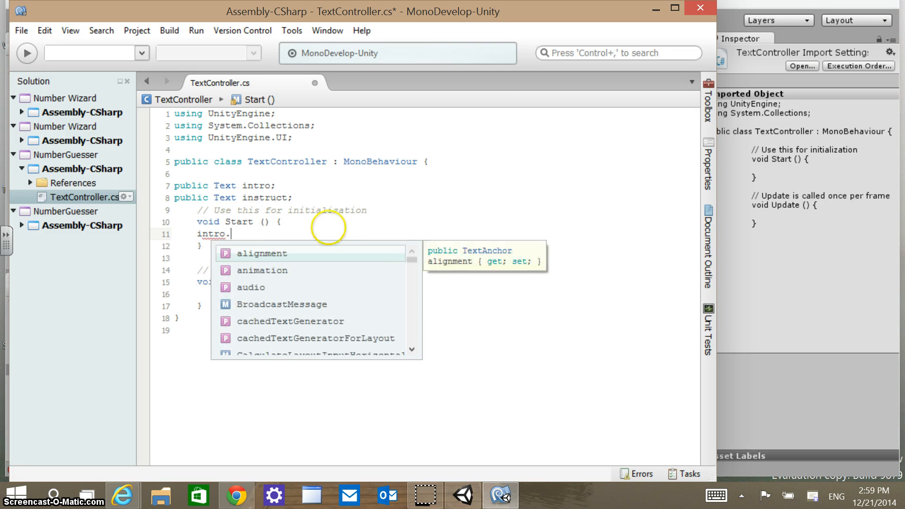
type("text =")
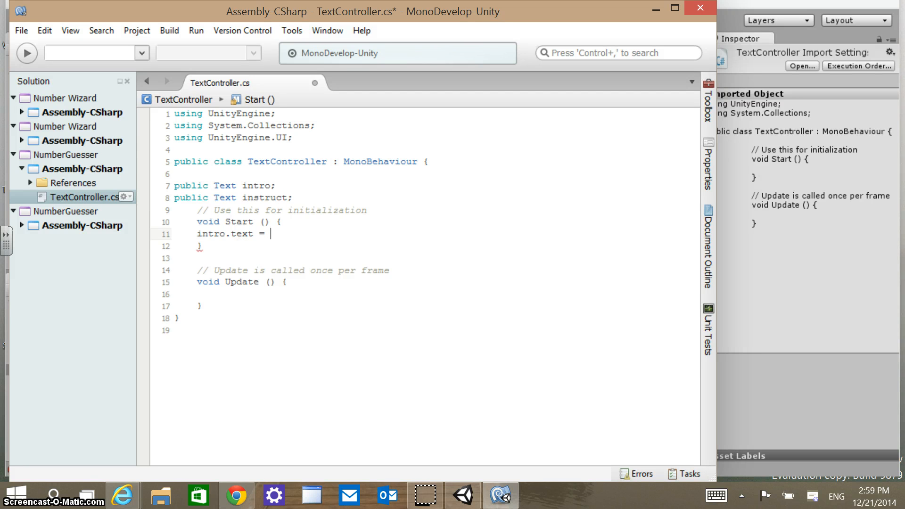
type("\"")
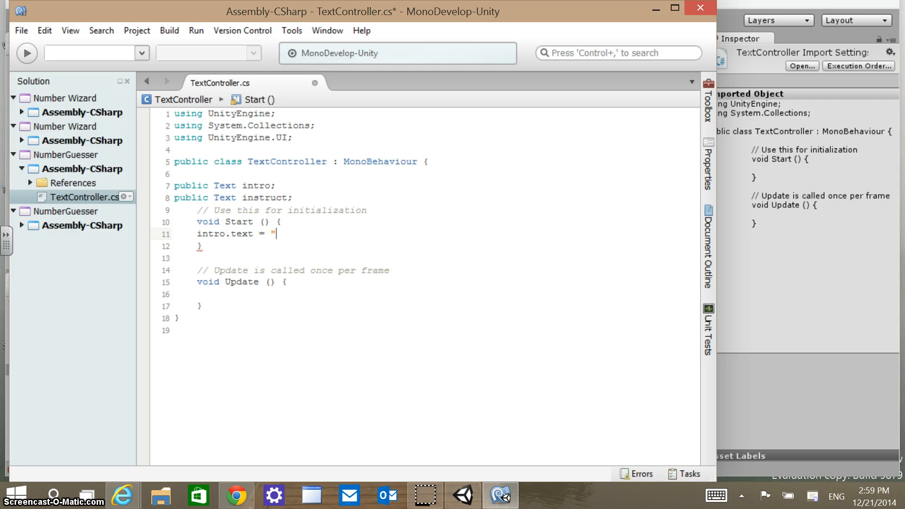
type("We")
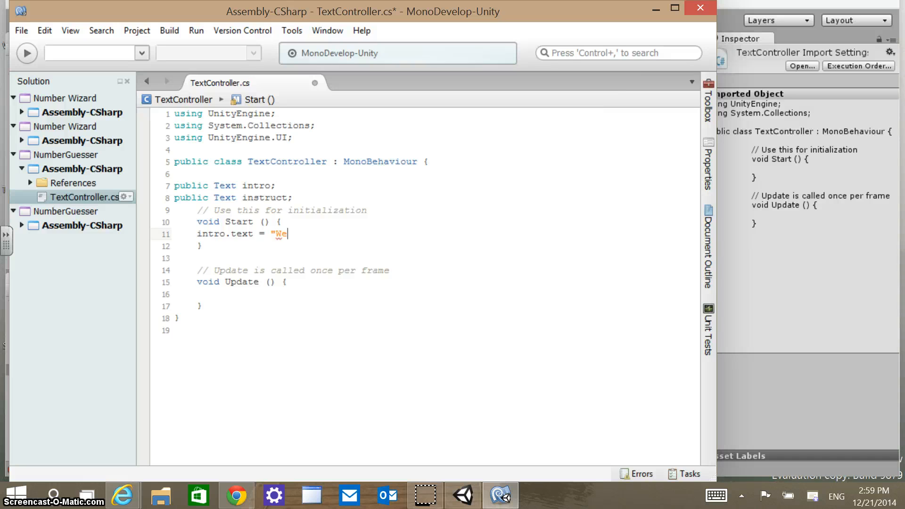
type("lco")
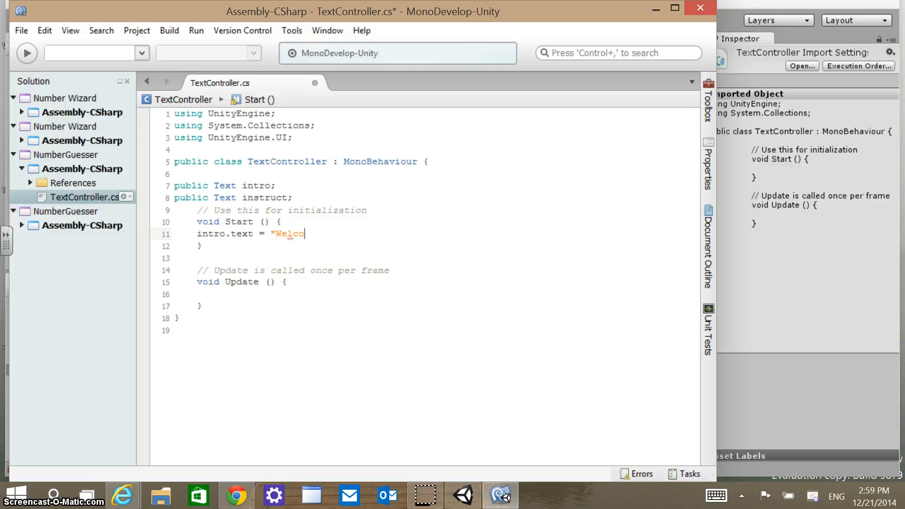
type("me to Number Guesser")
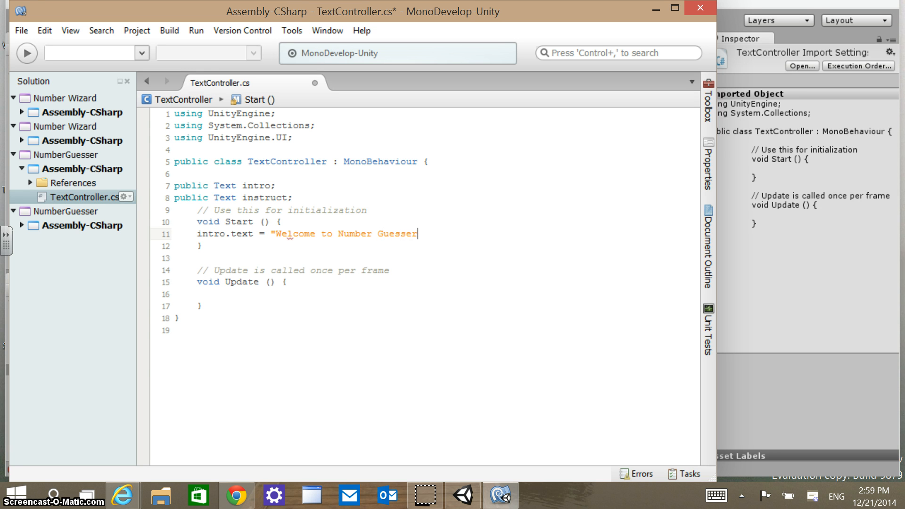
type("!\"")
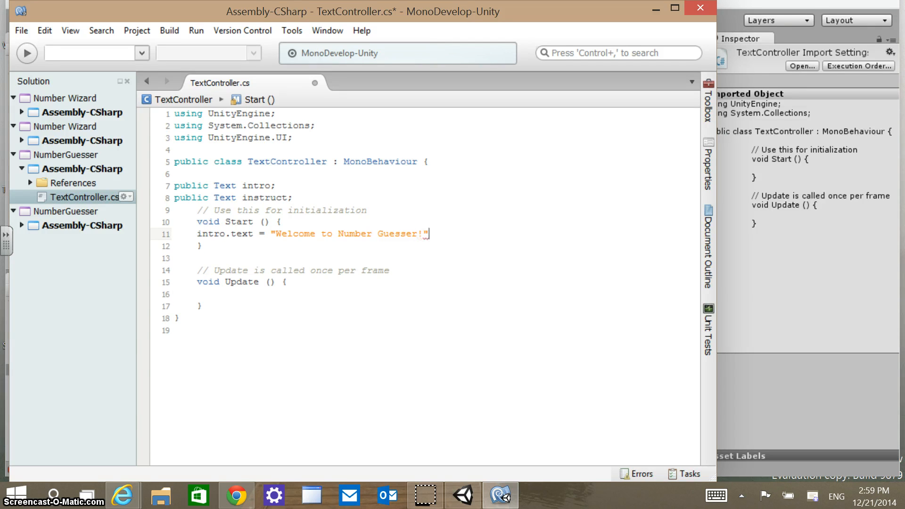
type(";")
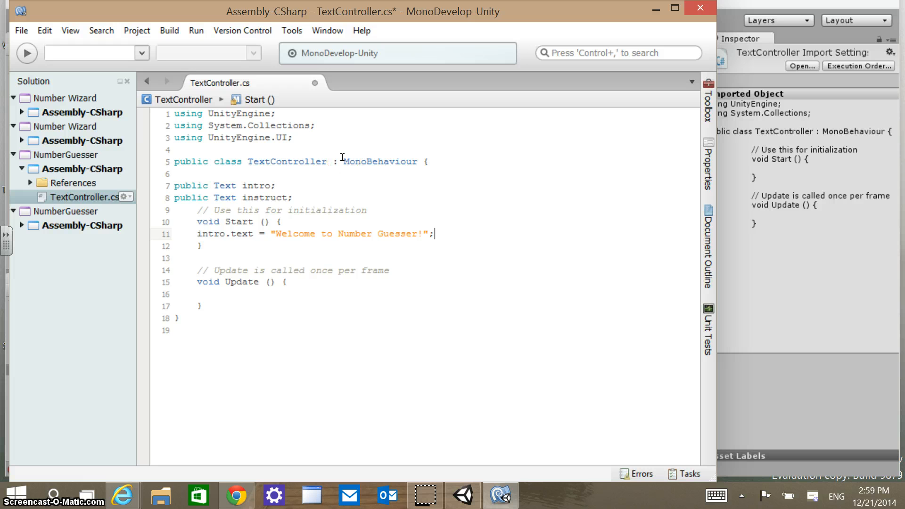
Begin a new Start line assigning instruct.text = ".
key("Return")
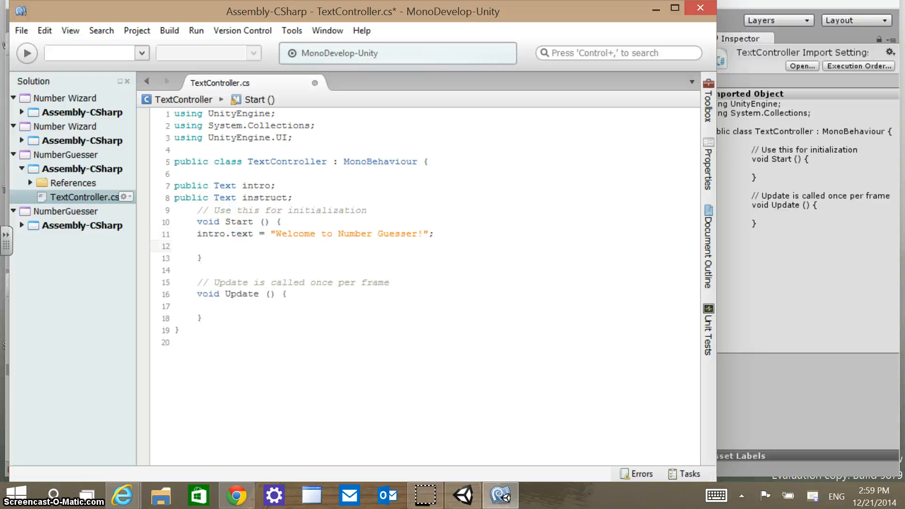
type("instru")
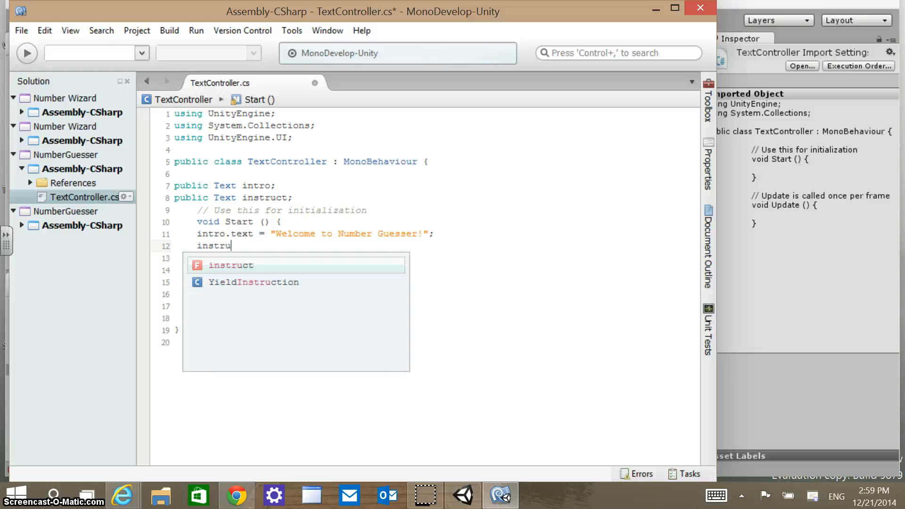
type("ct")
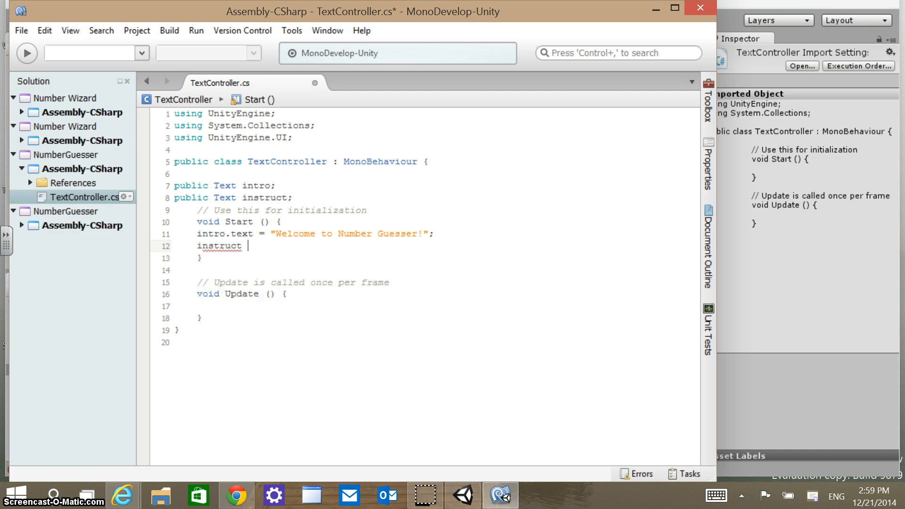
type(".t")
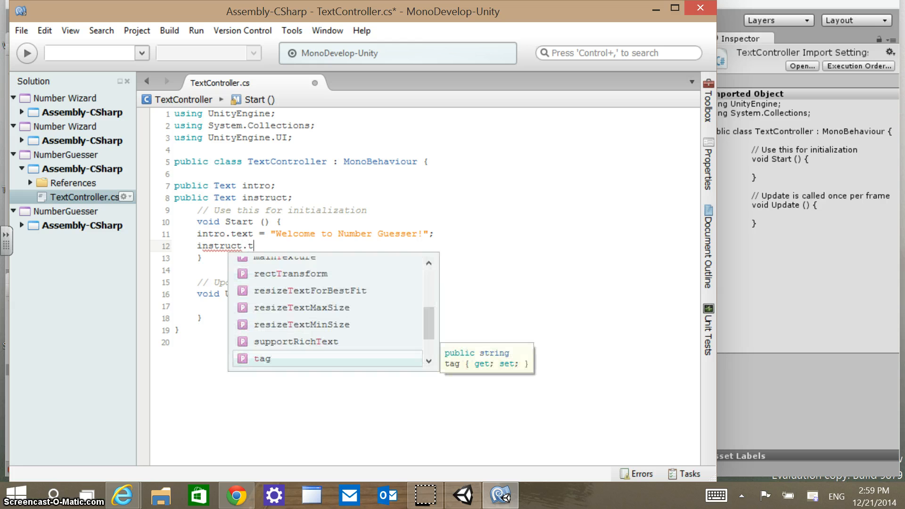
type("ext")
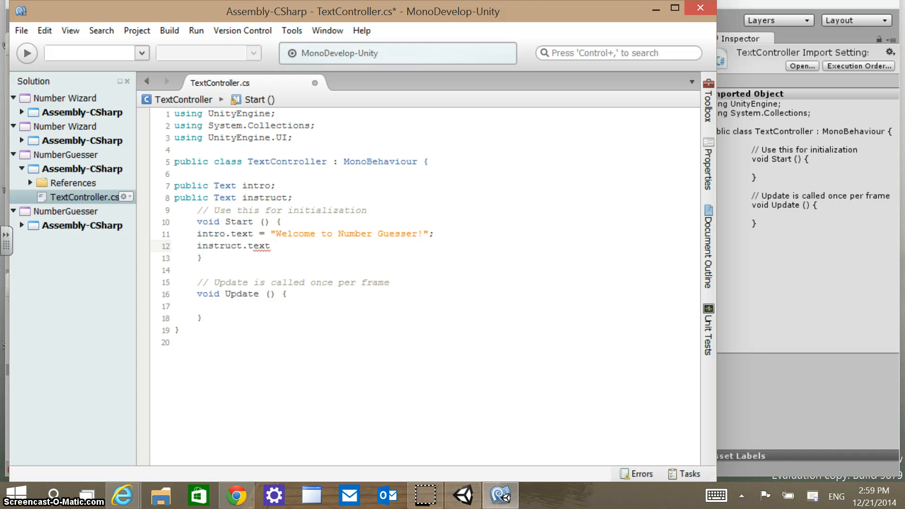
type("=\"")
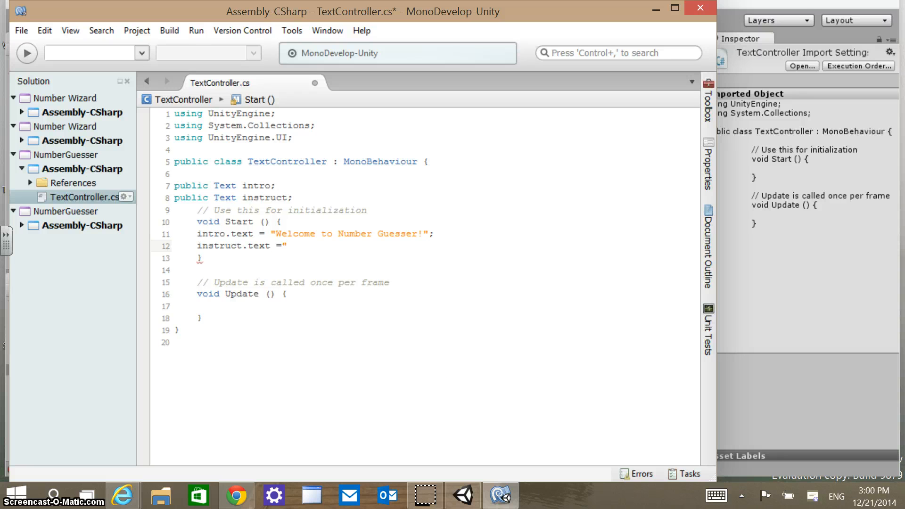
key("BackSpace")
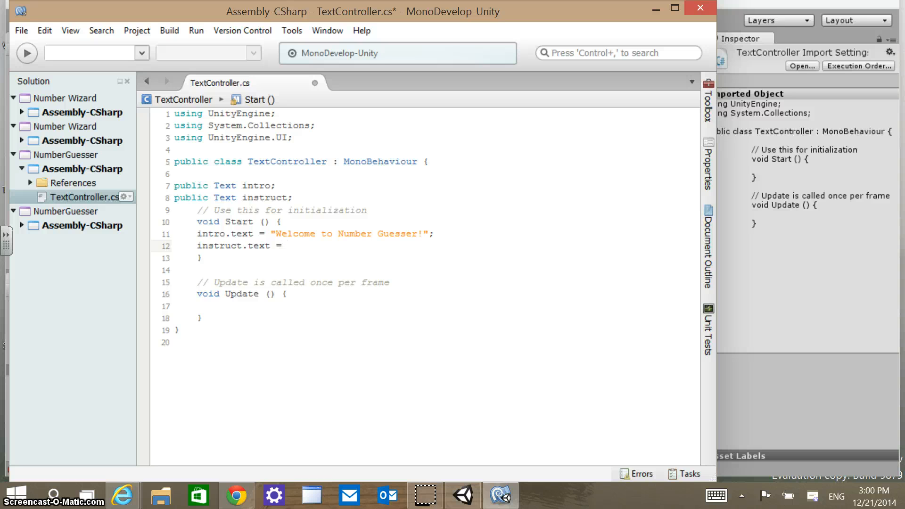
Complete the string "Pick a number between" followed by a + for concatenation.
type("\"Pic")
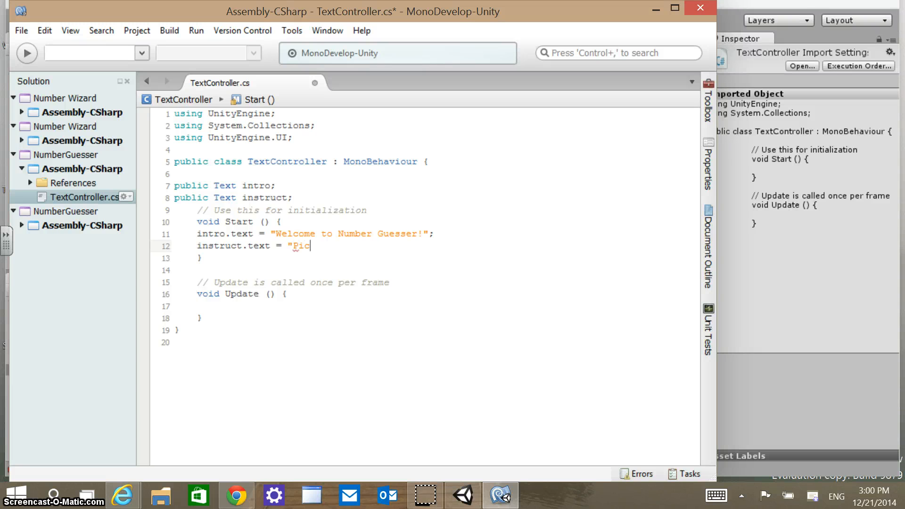
type("k a nu")
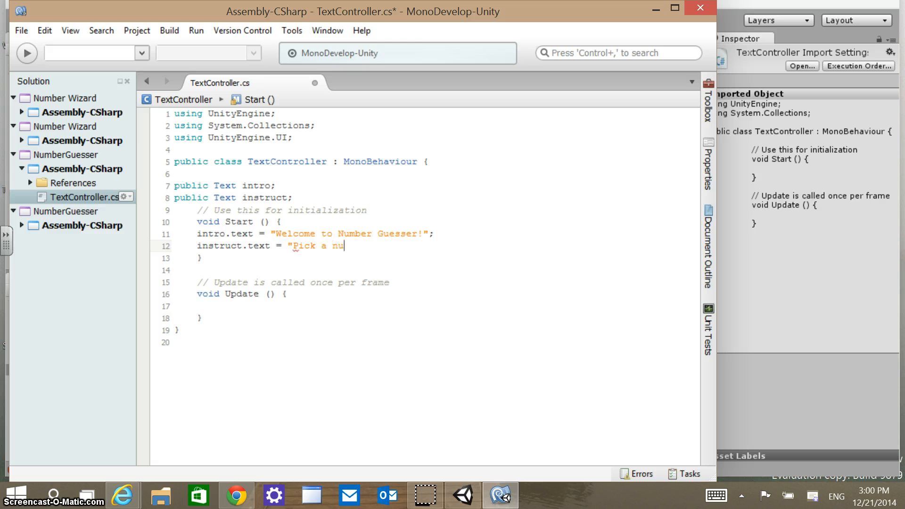
type("mber be")
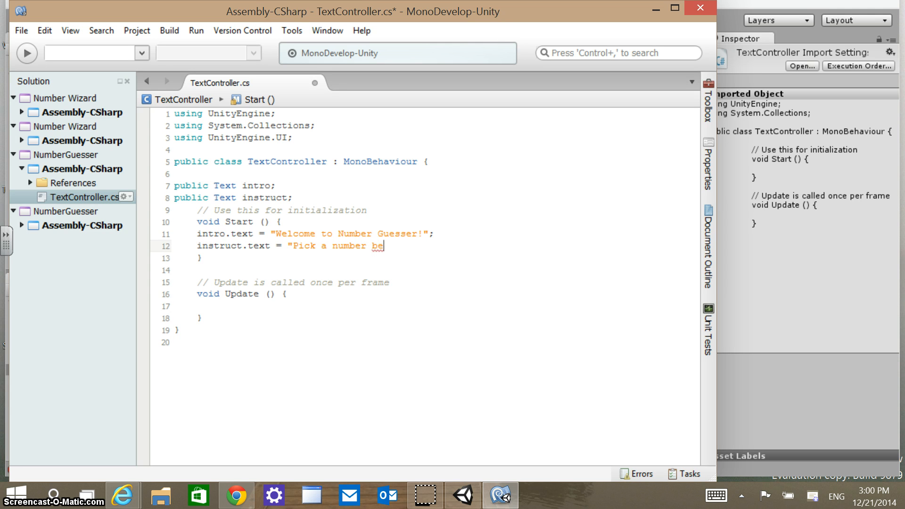
type("tween")
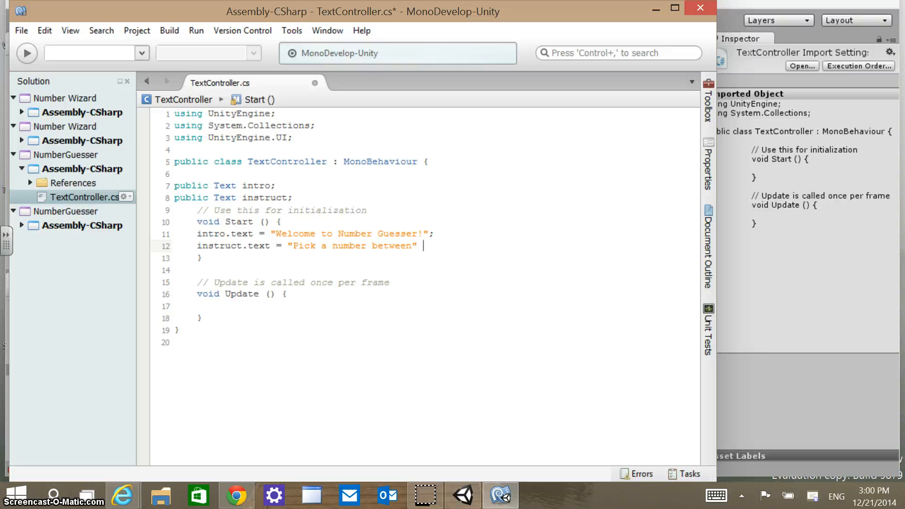
type("+")
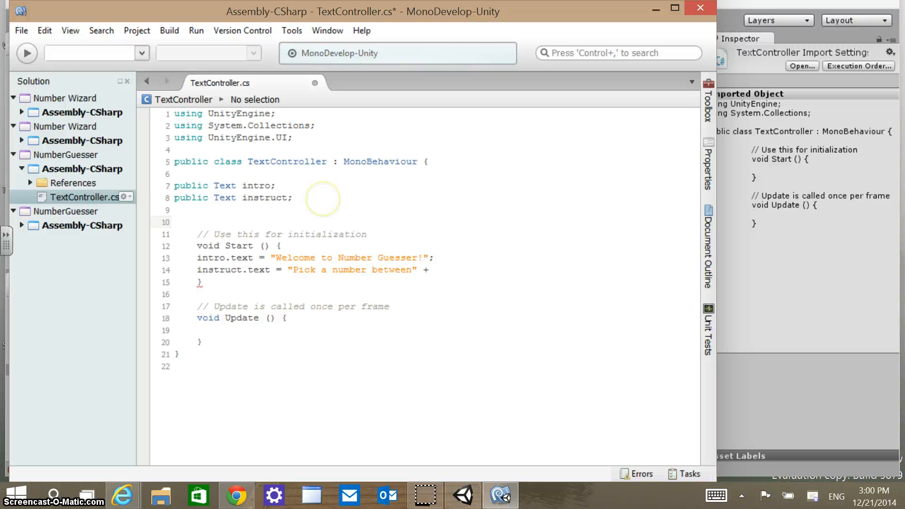
Declare int max = 1000; below the Text fields.
type("int max")
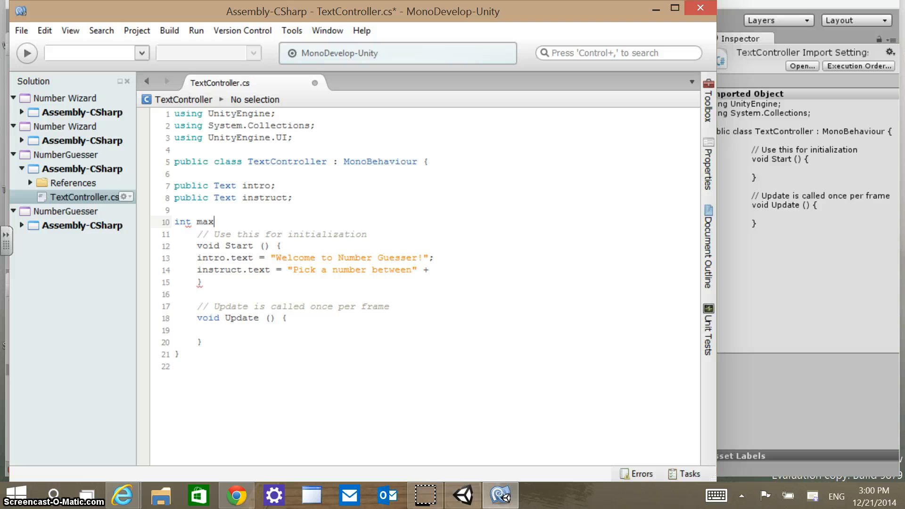
type("\" \"")
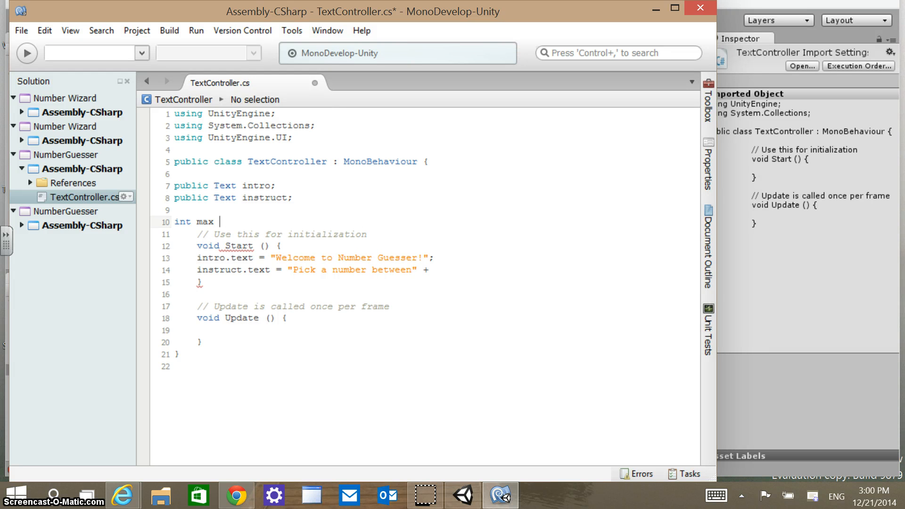
type("= 100")
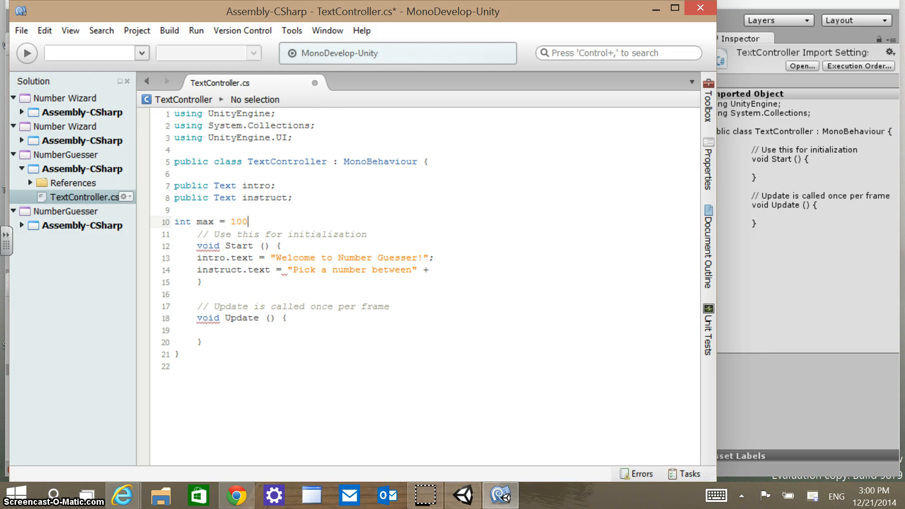
type("0;")
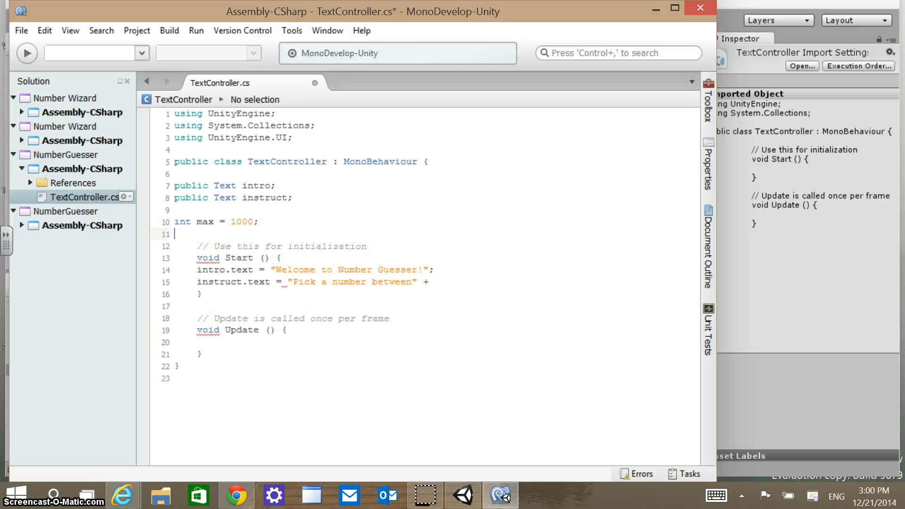
Declare int min = 1; and int half = 500; on the next lines.
type("int")
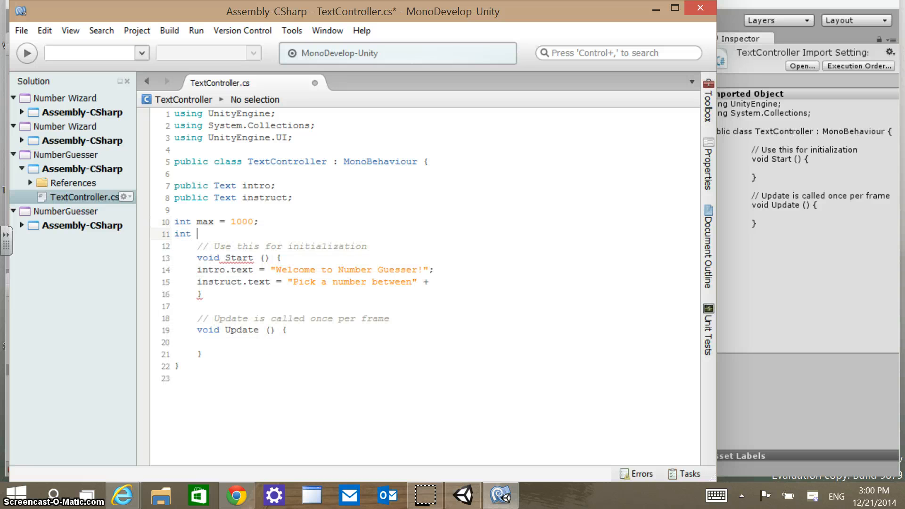
type("min =")
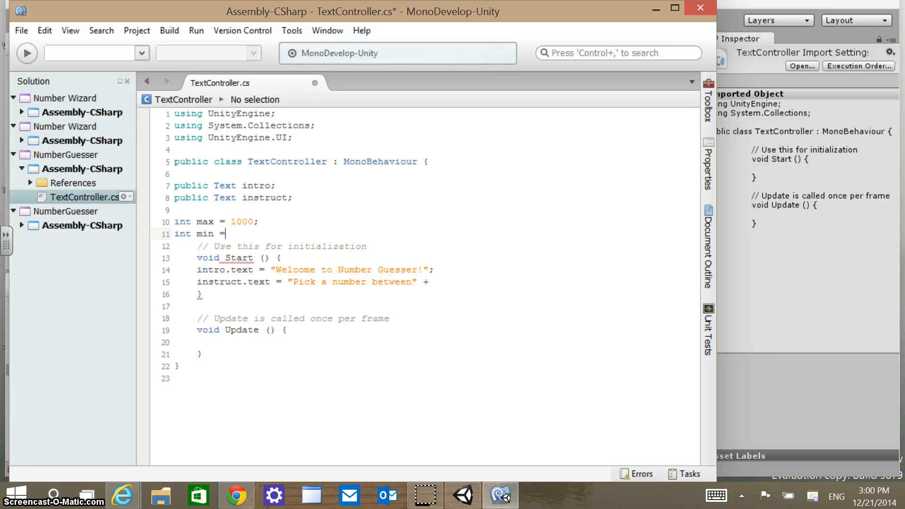
type("1;")
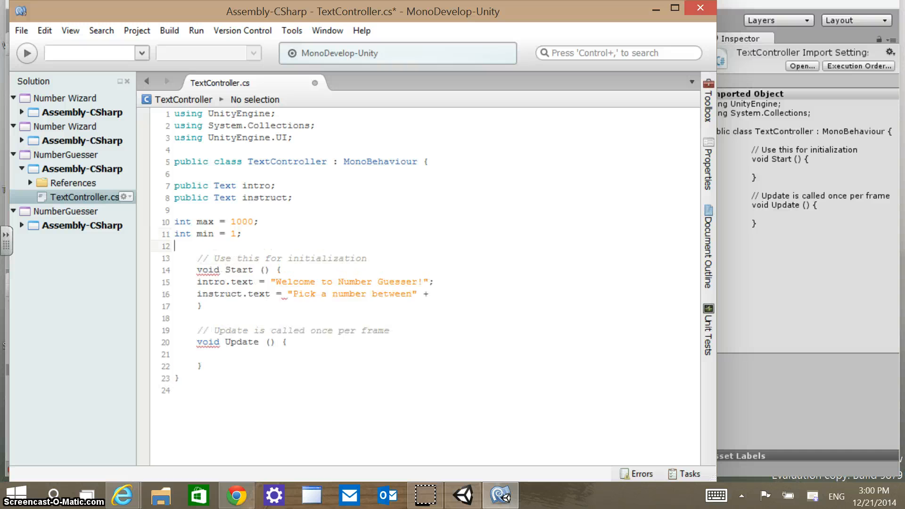
type("int")
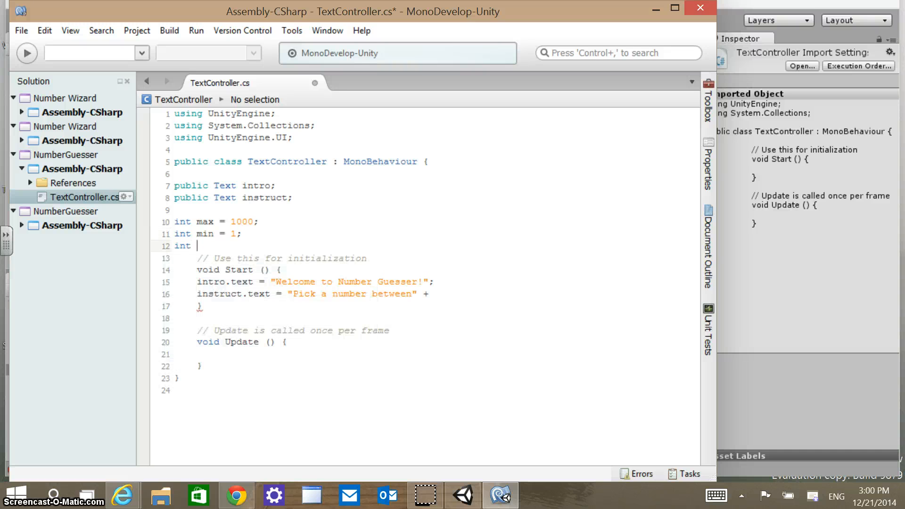
type("h")
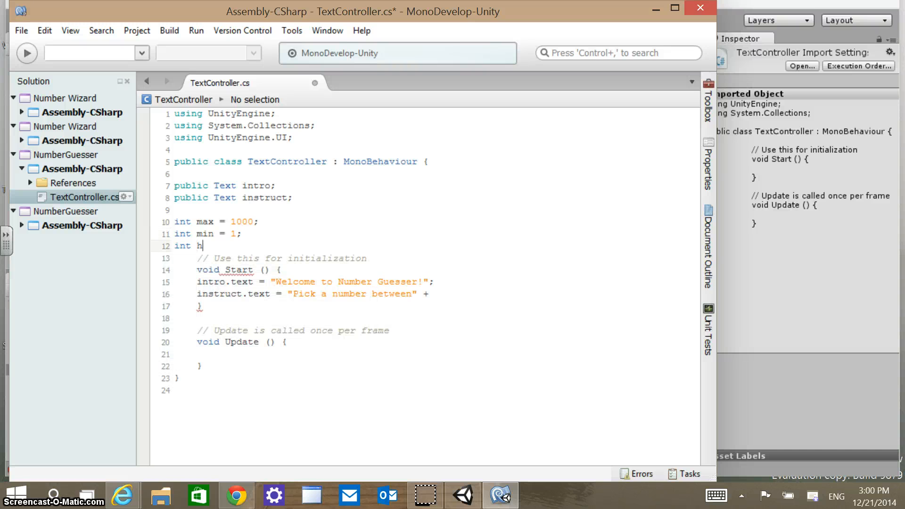
type("alf =")
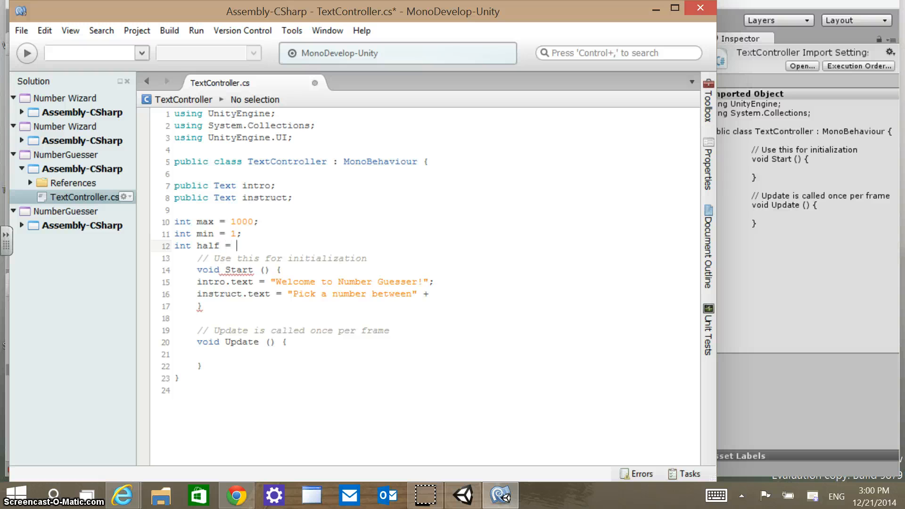
type("500")
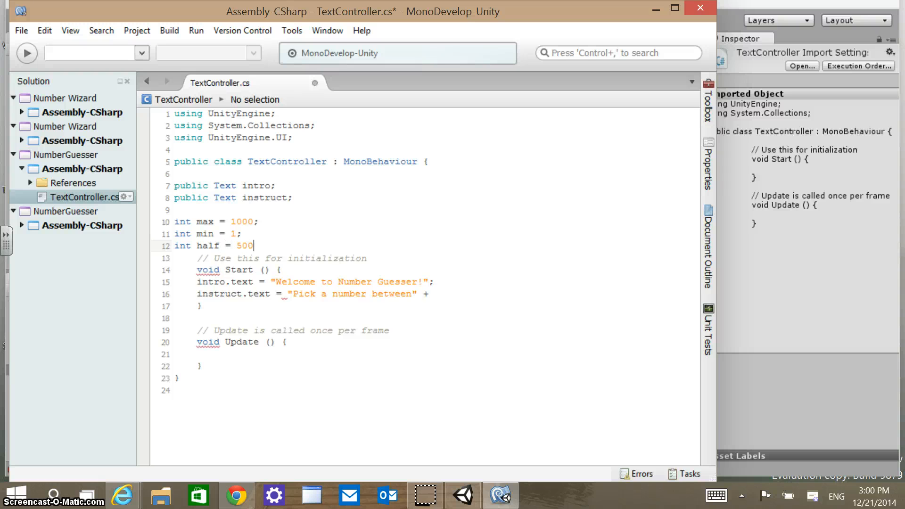
type(";")
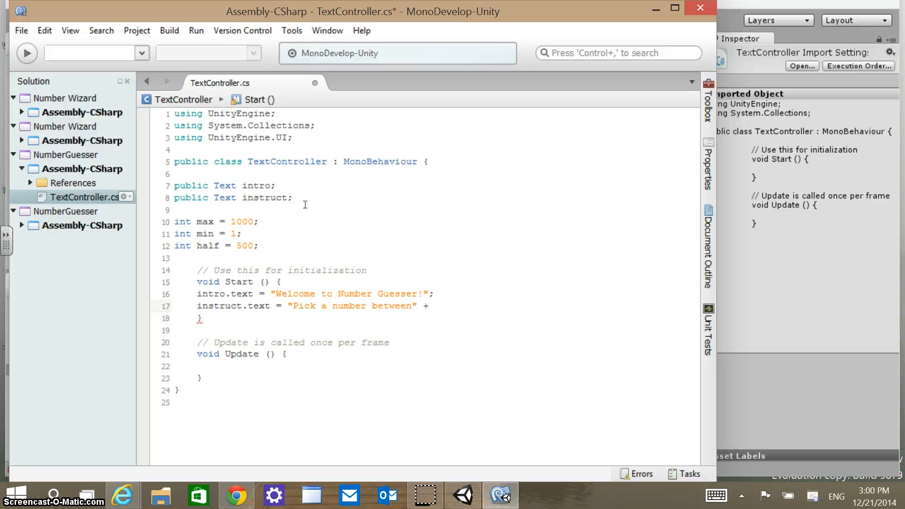
Concatenate min, " and ", and max onto the instruct.text string.
left_click(426, 306)
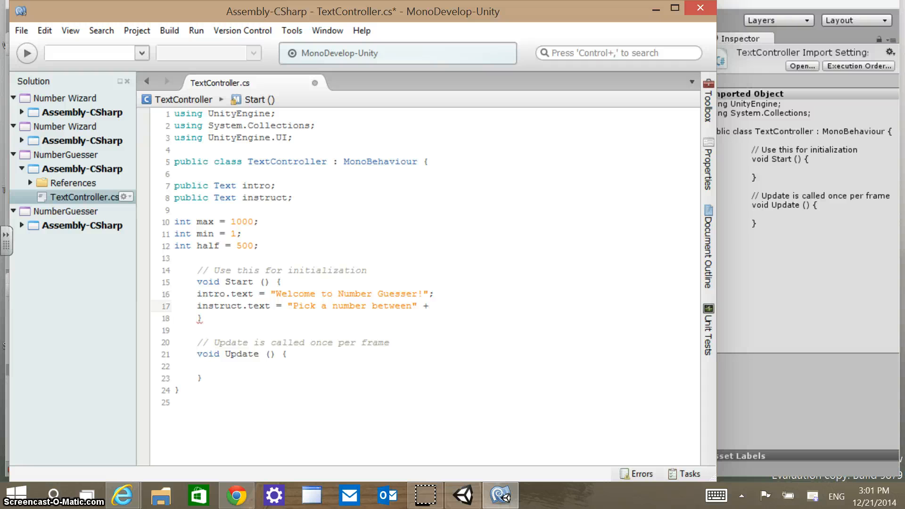
type("min +")
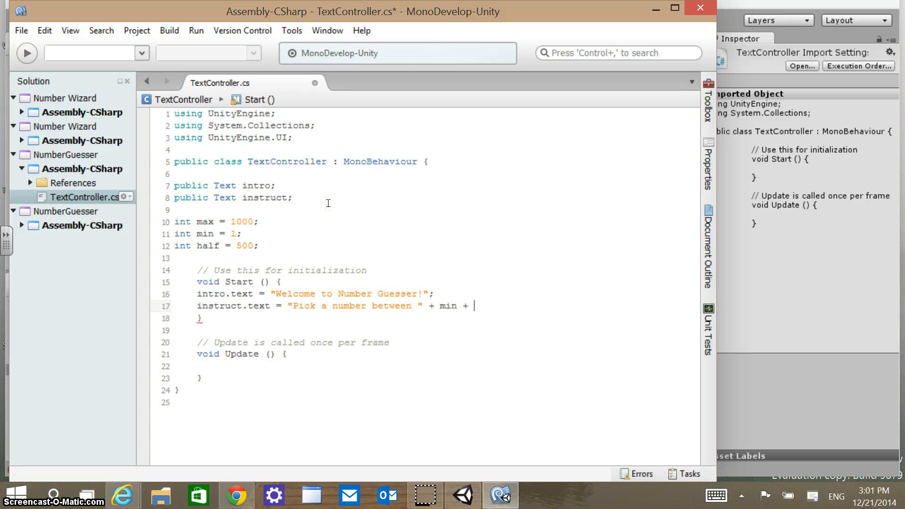
type("\"")
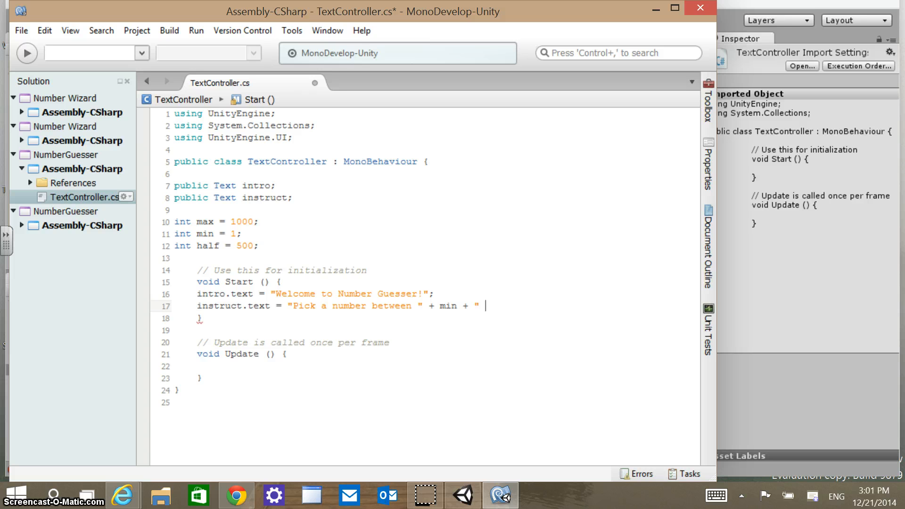
type("and")
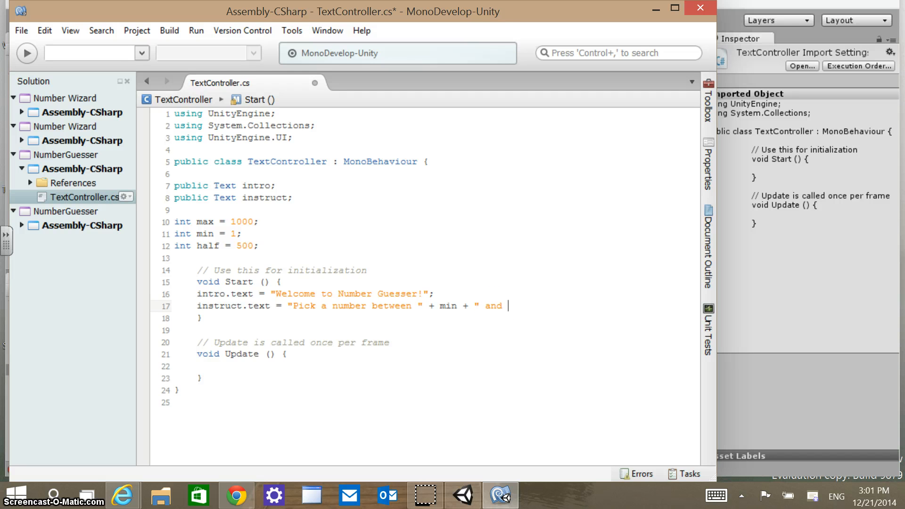
type("\" + max")
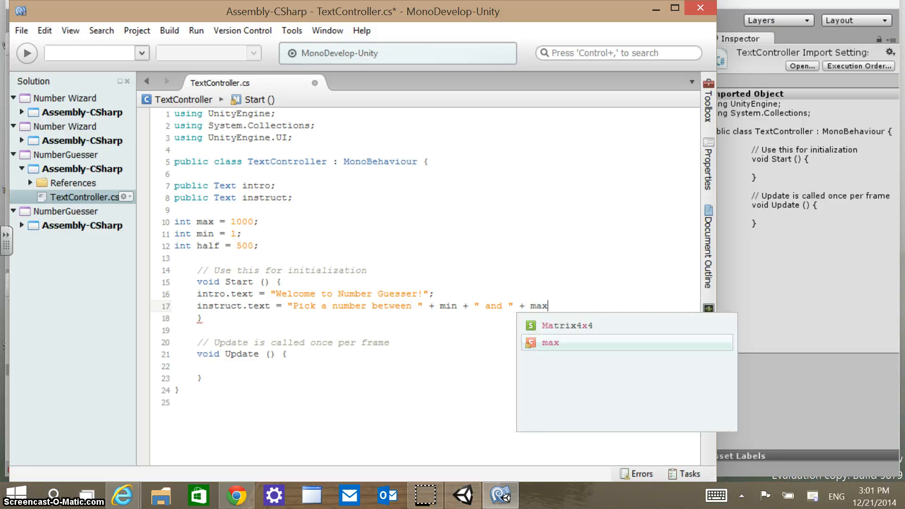
mouse_move(550, 342)
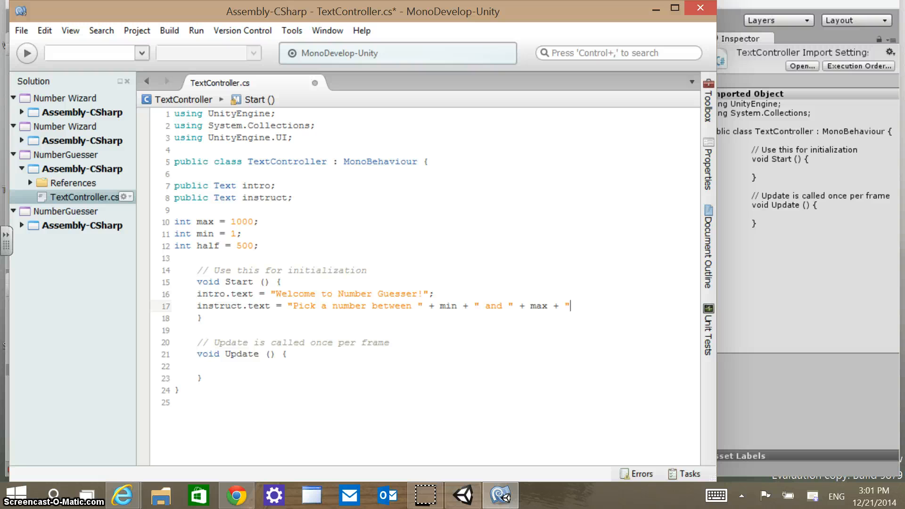
Type and erase a mistyped phrase after the number range.
type("Pr")
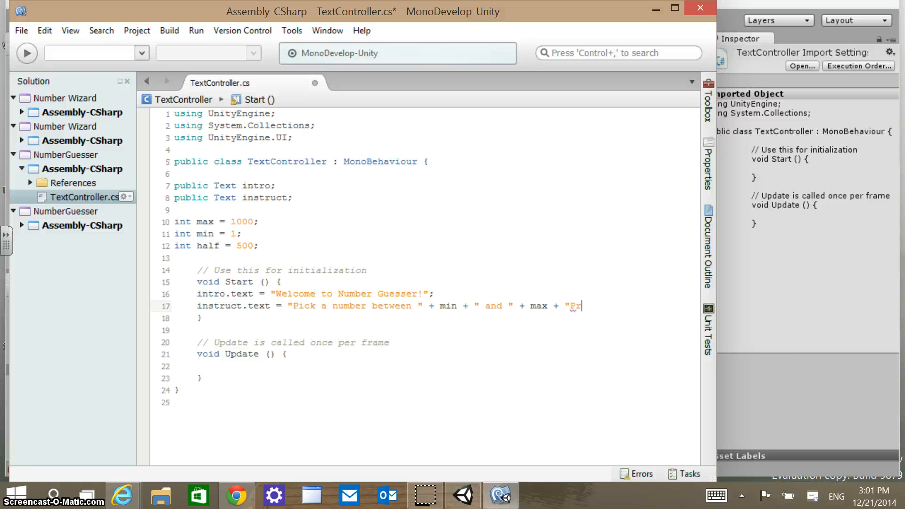
key("Backspace")
type(".")
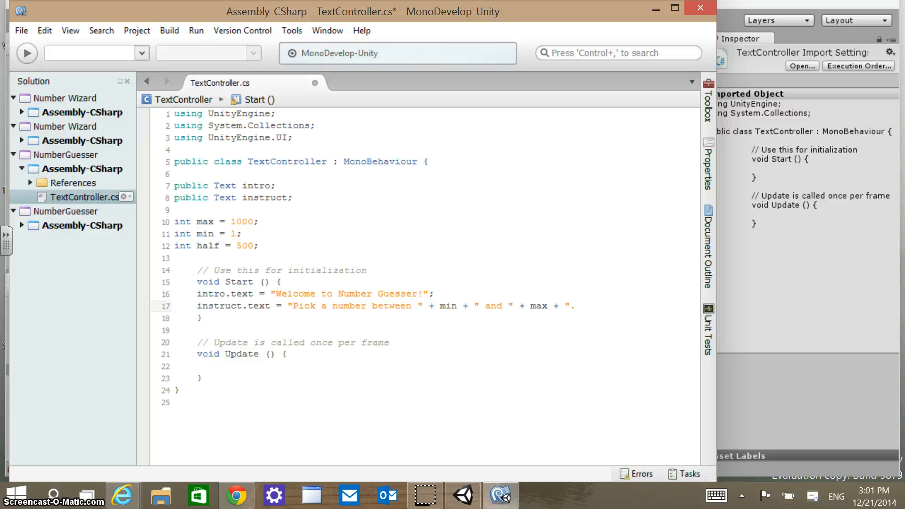
type("Press up for")
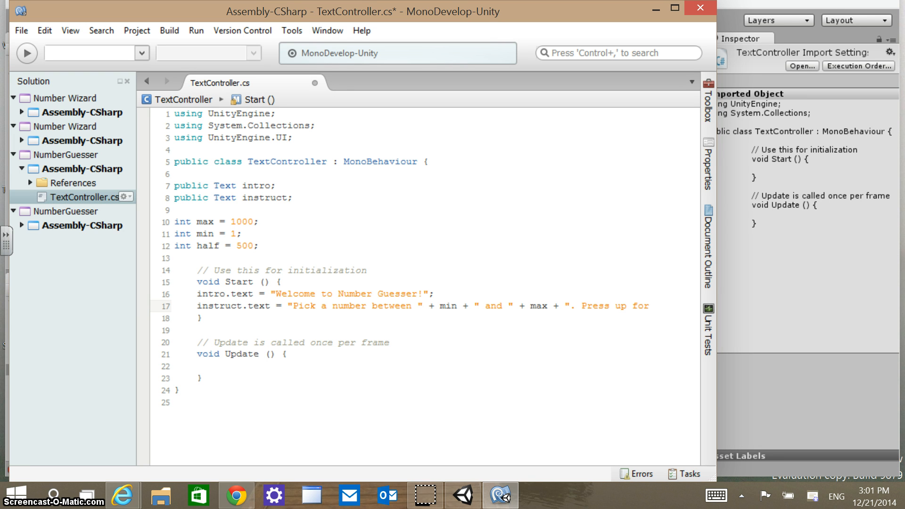
key("BackSpace")
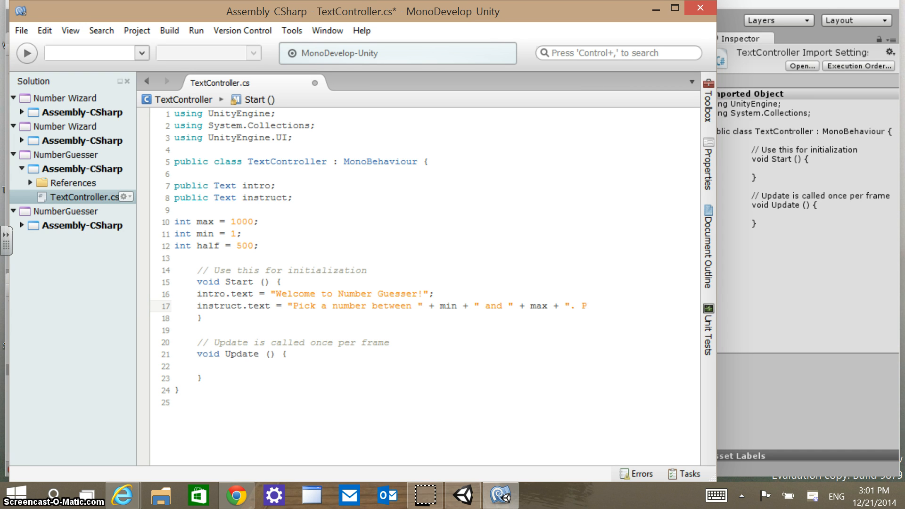
key("Backspace")
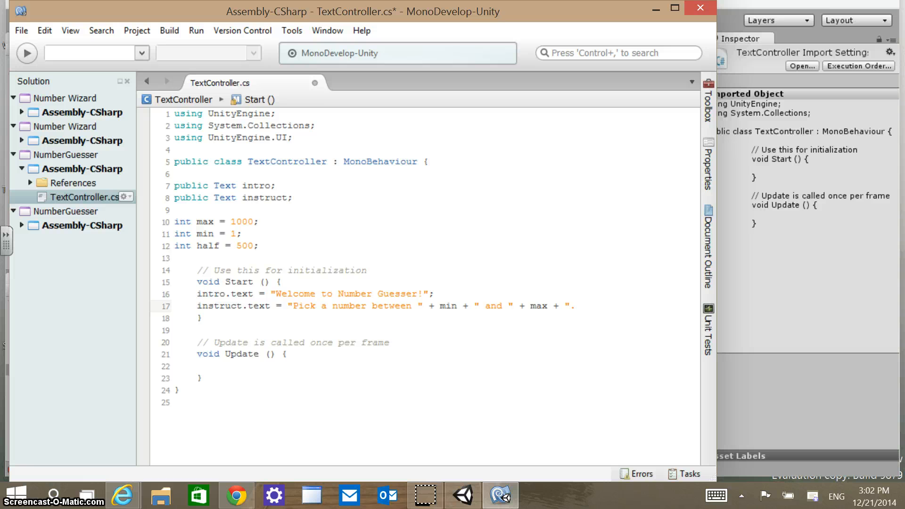
Append "Don't tell me I w..." at the end of the instruction line.
left_click(580, 306)
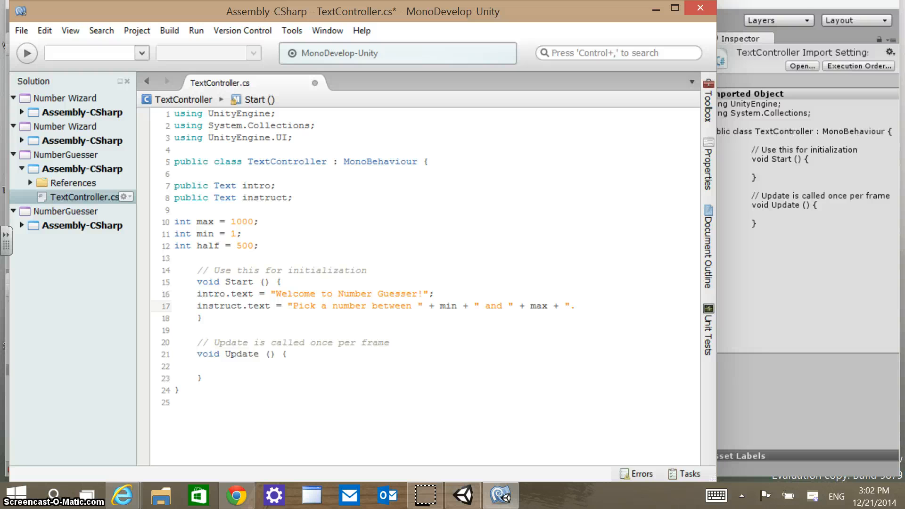
left_click(580, 306)
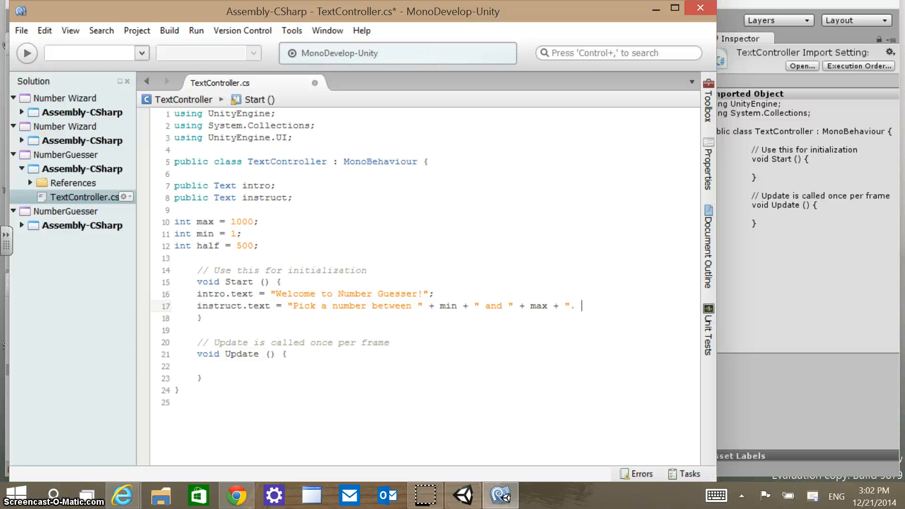
type("Don")
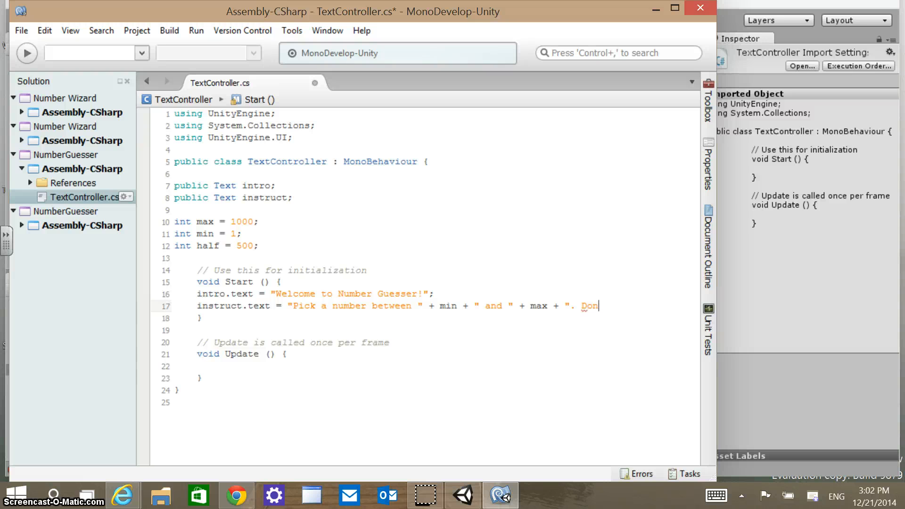
type("'t t")
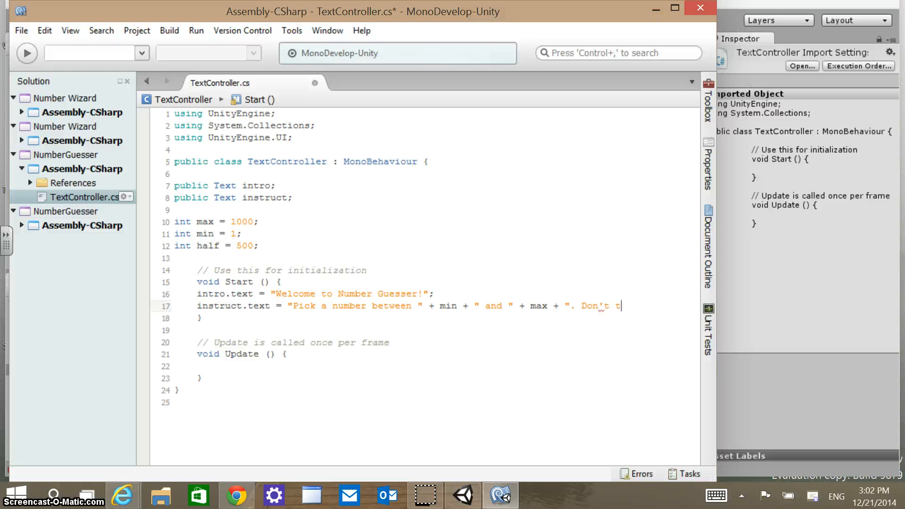
type("ell me I will gue")
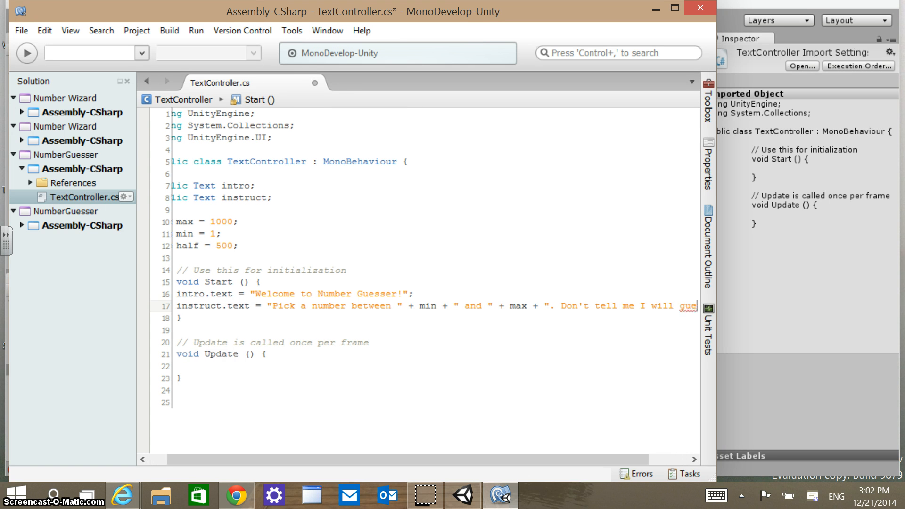
Scroll right to reach the end of the long instruct.text line.
scroll("right", 3)
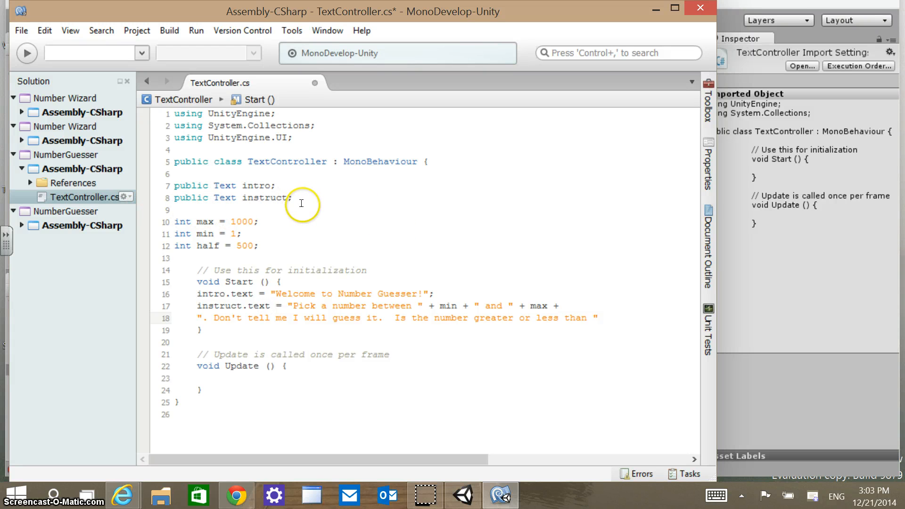
mouse_move(249, 222)
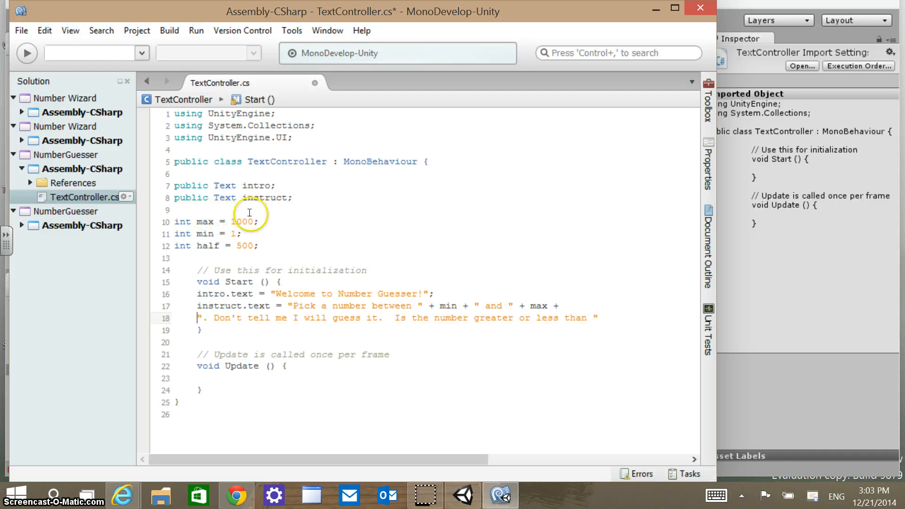
mouse_move(403, 210)
type(" + half")
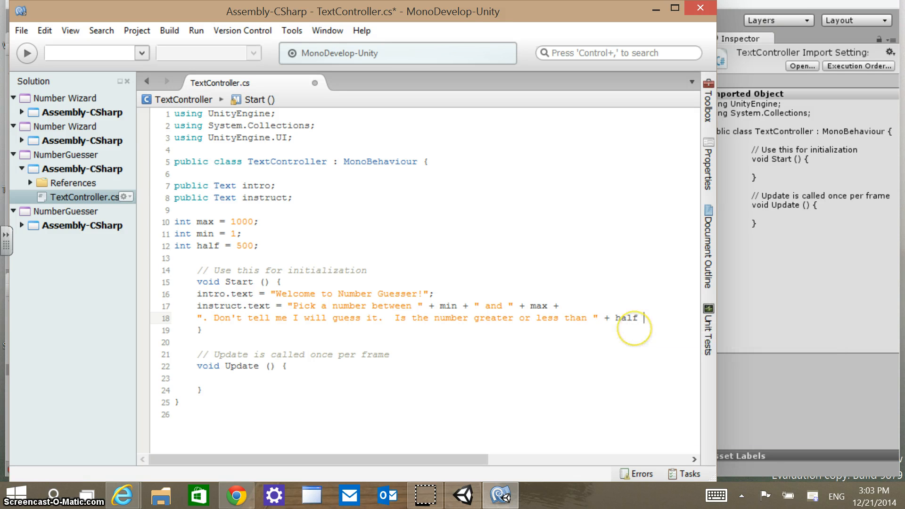
Append + half and begin a new string "? Press up f…" for the key instructions.
type("+")
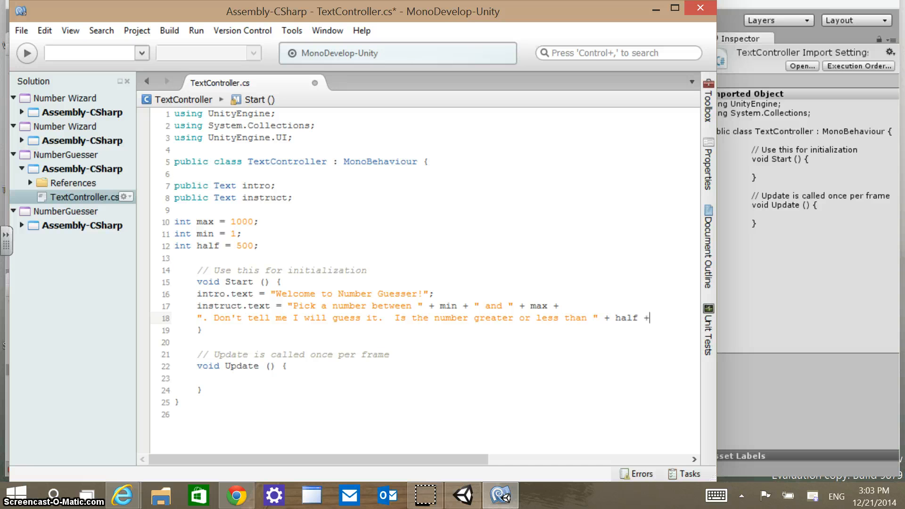
type("\"")
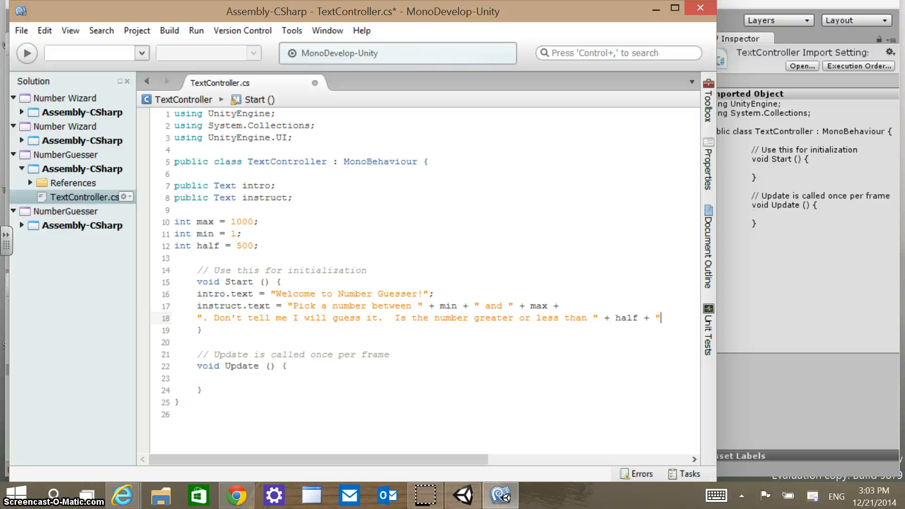
type(".")
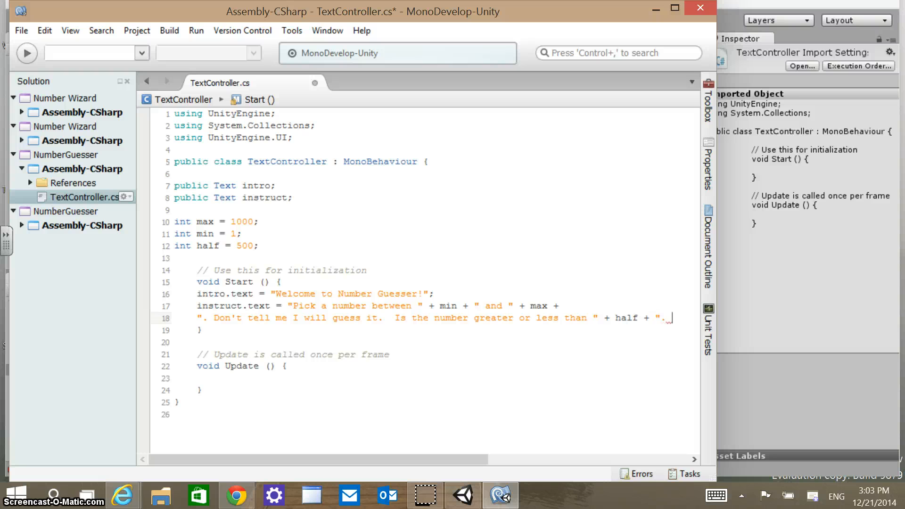
type("Pre")
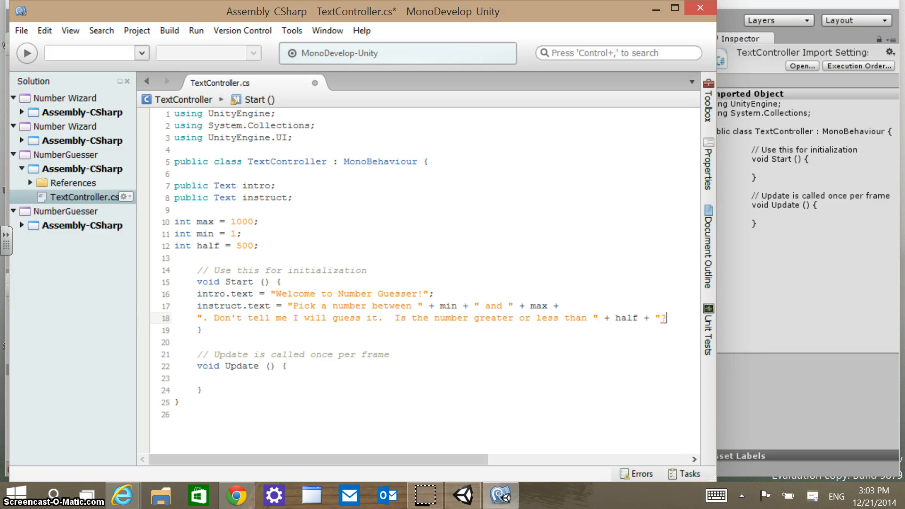
type("Press up f")
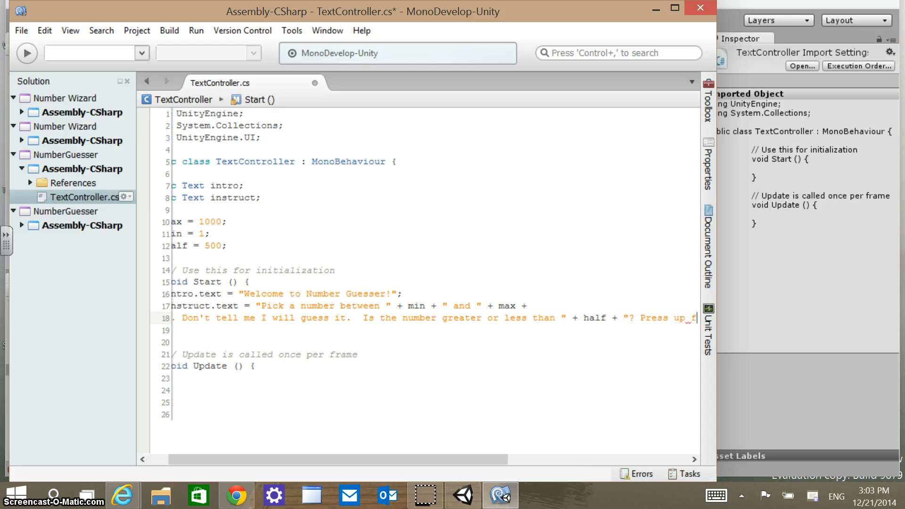
scroll("right", 3)
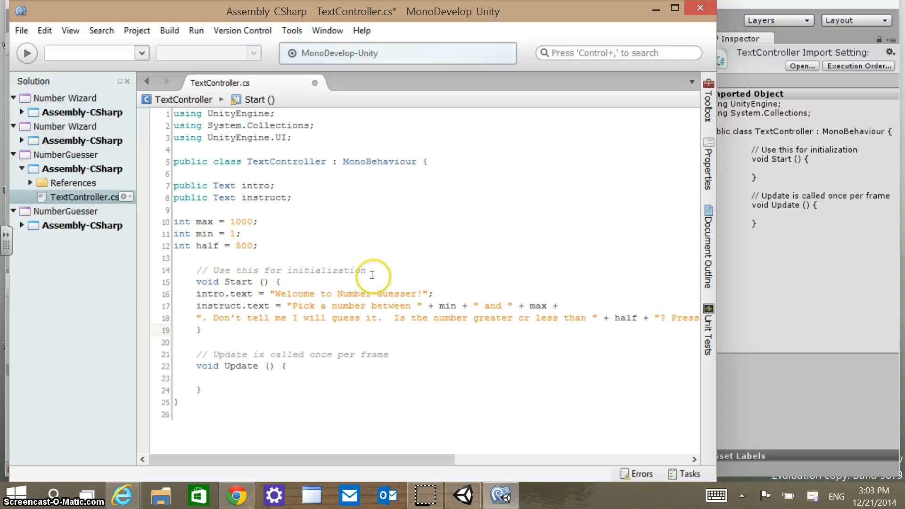
End the instruction with "less. Press return for equal.", close the statement with a semicolon and save.
scroll("right", 3)
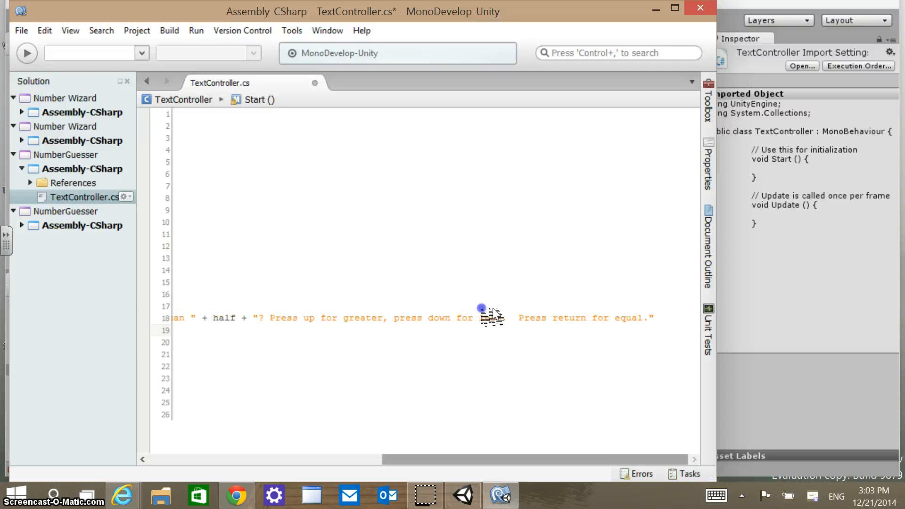
type("less.")
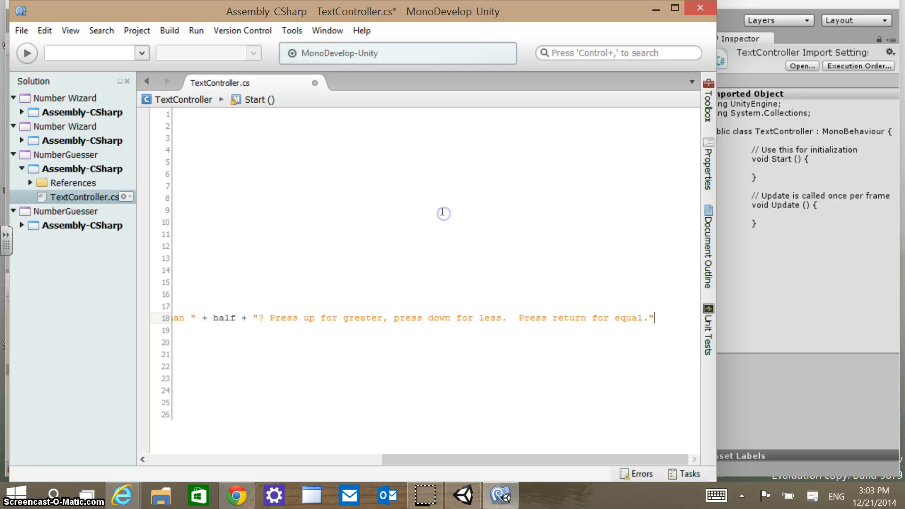
type(";")
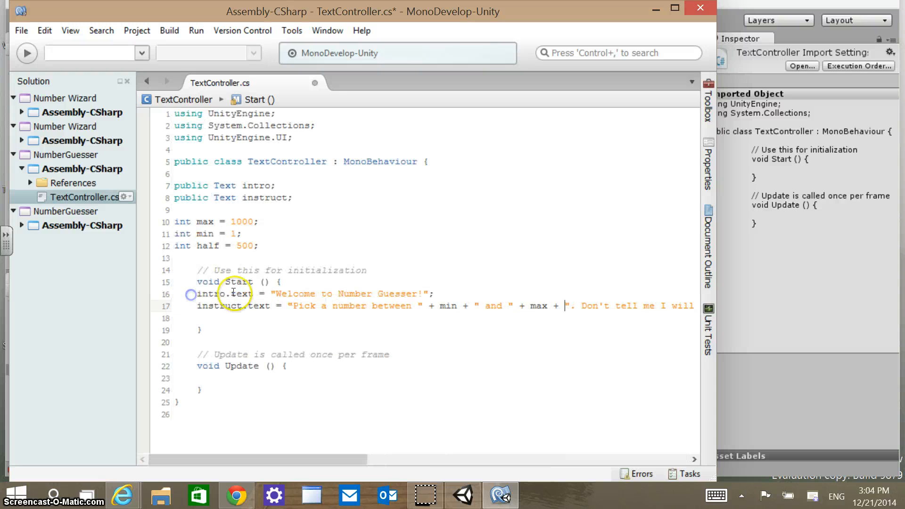
scroll("right", 3)
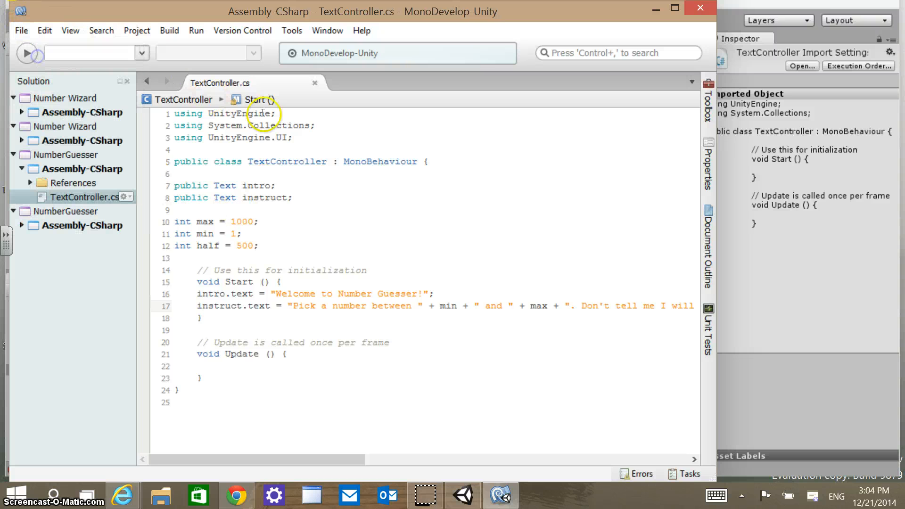
Return to Unity and select the IntroText object in the Hierarchy.
left_click(462, 495)
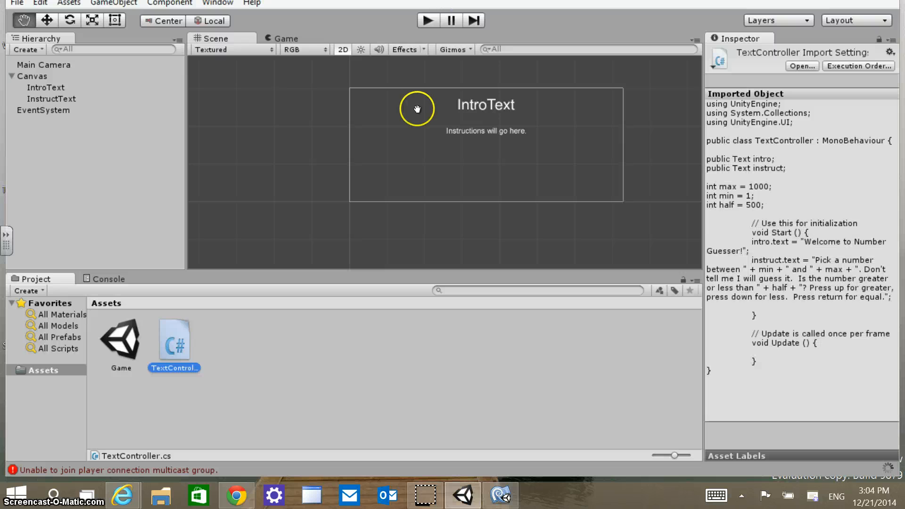
mouse_move(422, 166)
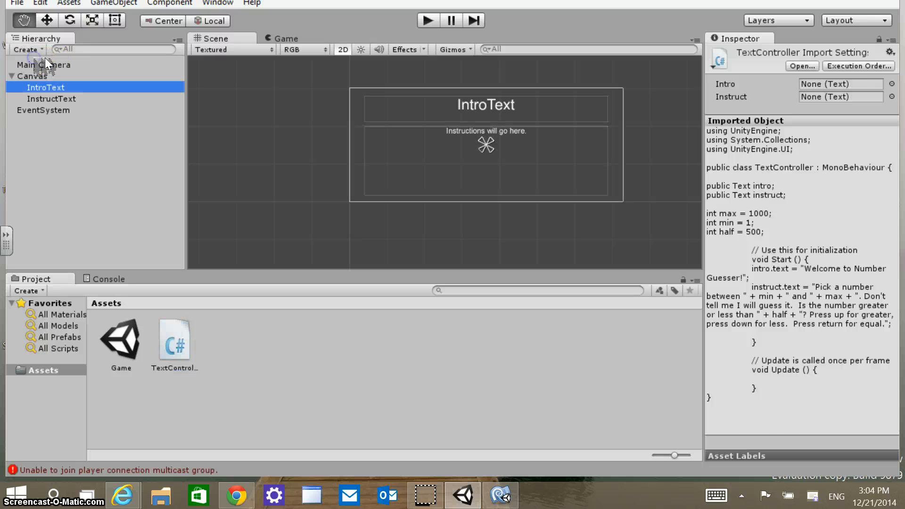
left_click(46, 87)
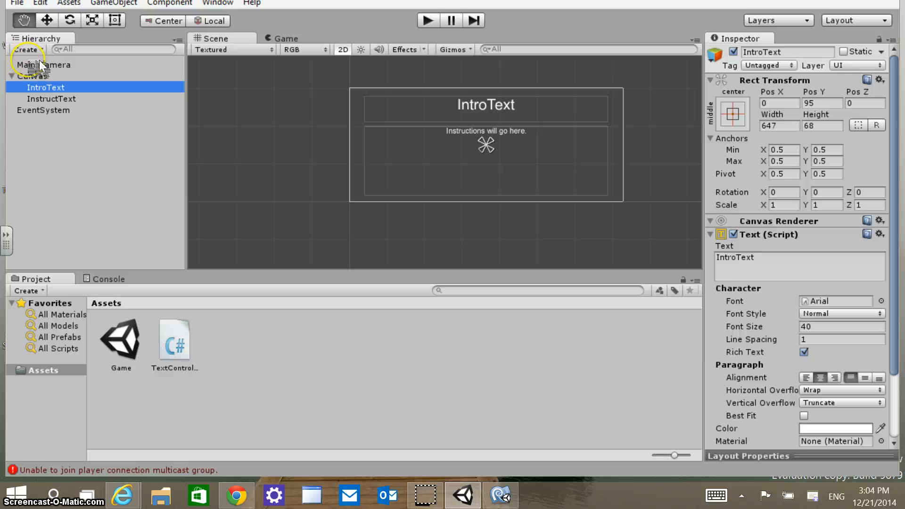
mouse_move(606, 179)
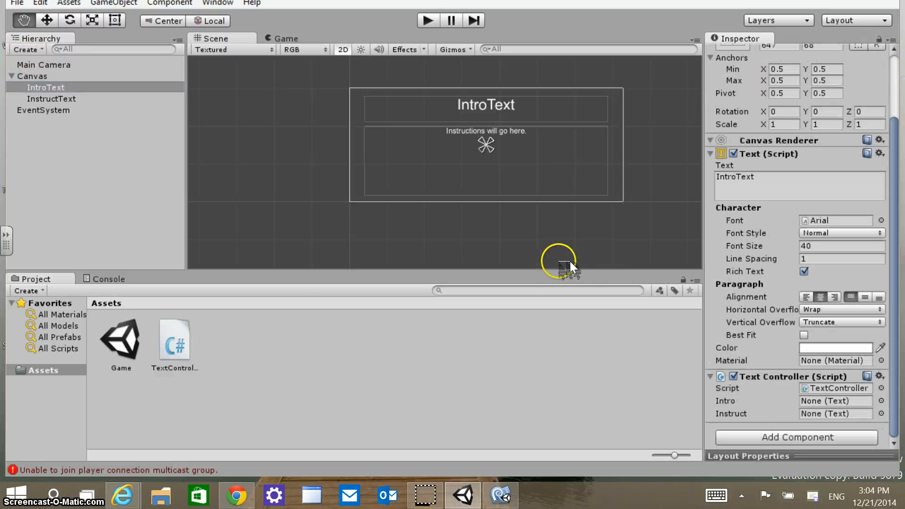
mouse_move(190, 236)
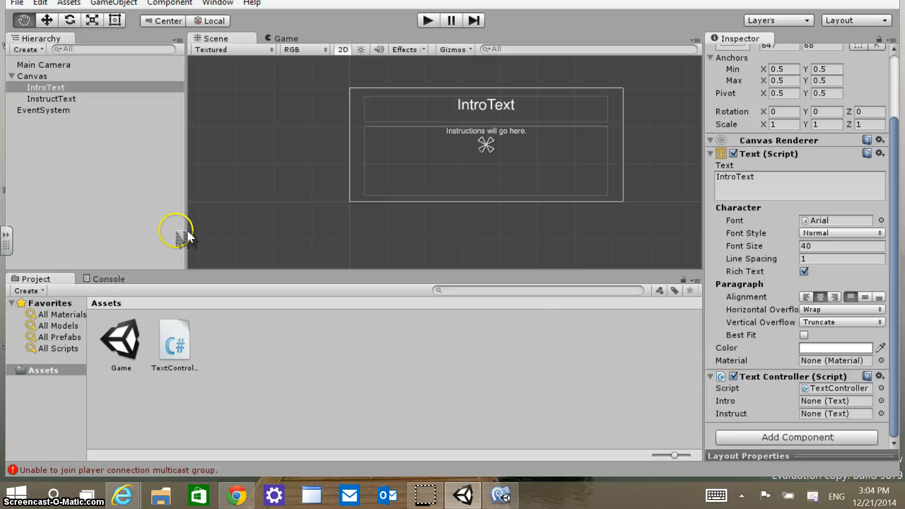
mouse_move(572, 263)
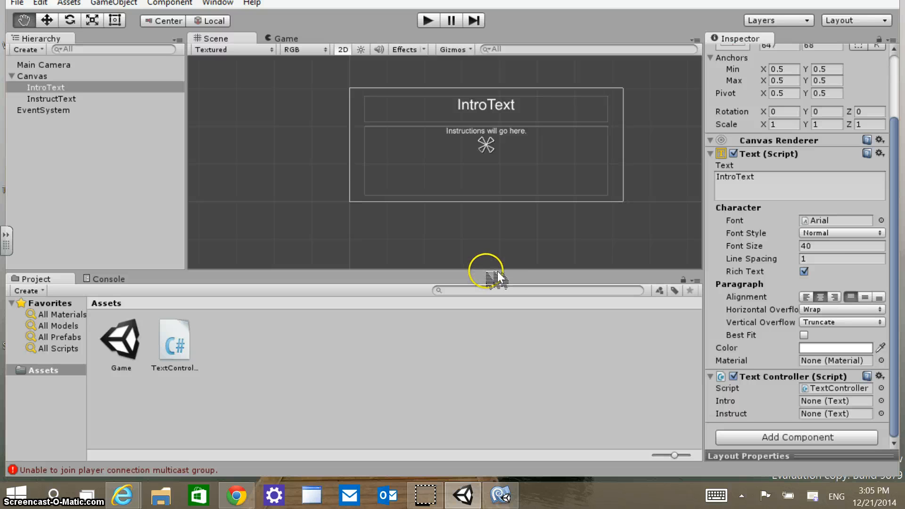
mouse_move(494, 286)
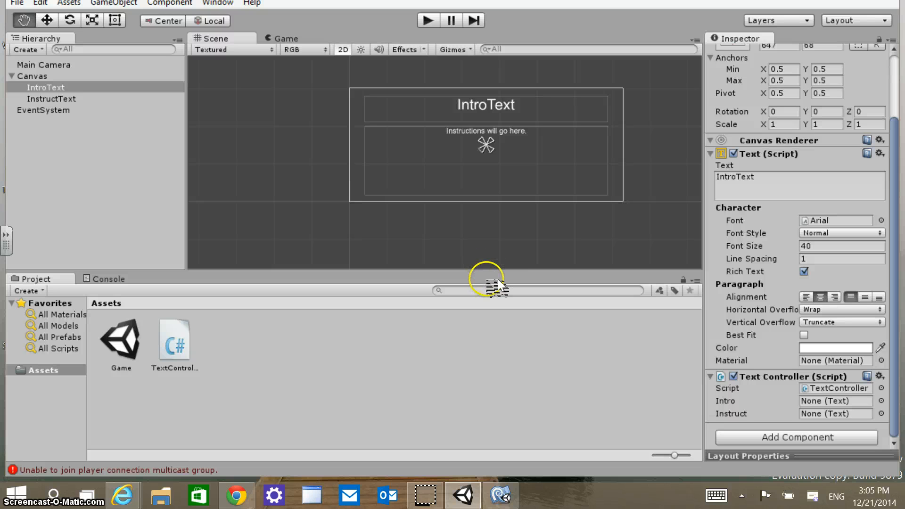
mouse_move(46, 63)
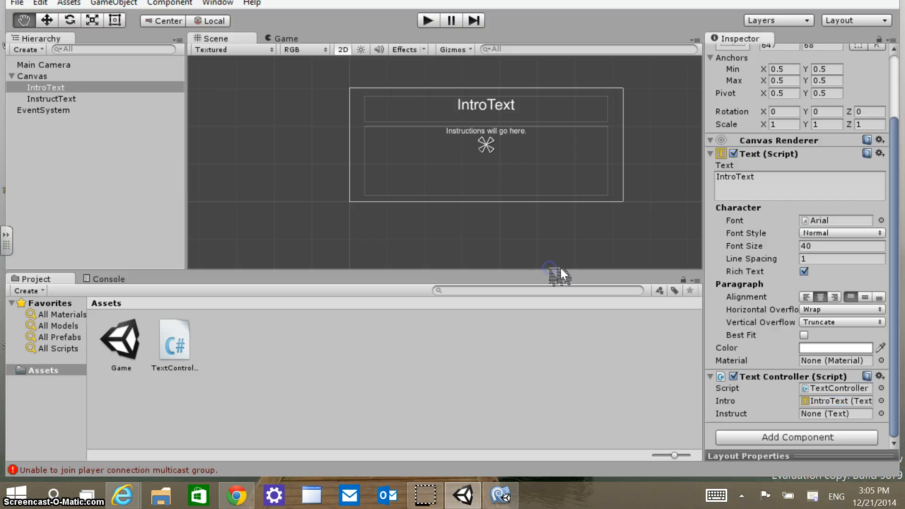
mouse_move(115, 127)
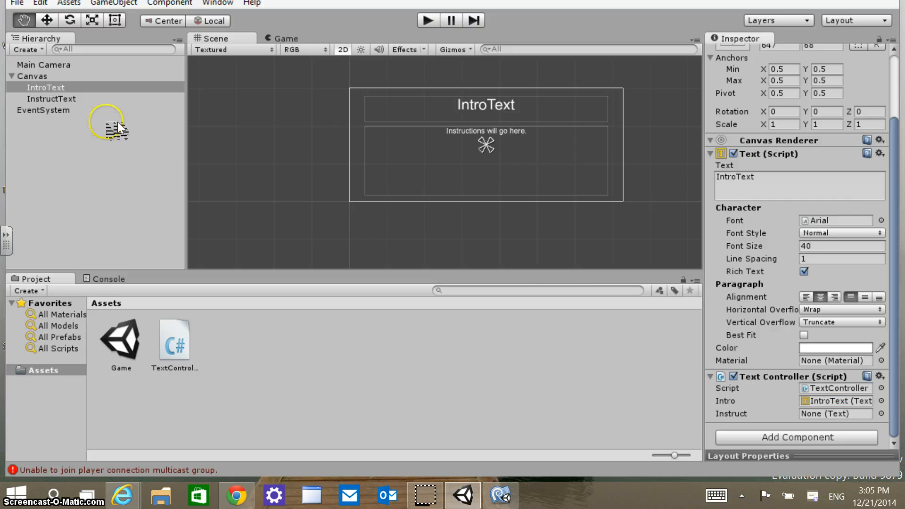
mouse_move(498, 274)
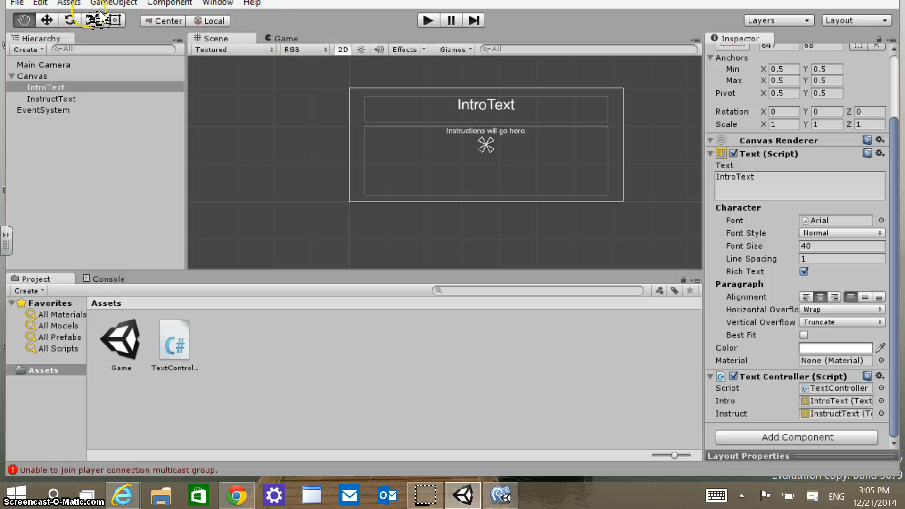
left_click(16, 4)
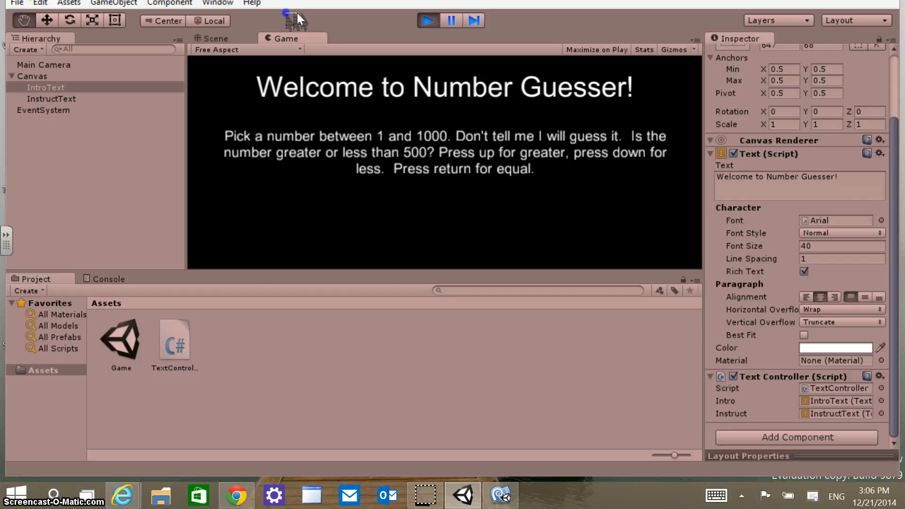
left_click(215, 38)
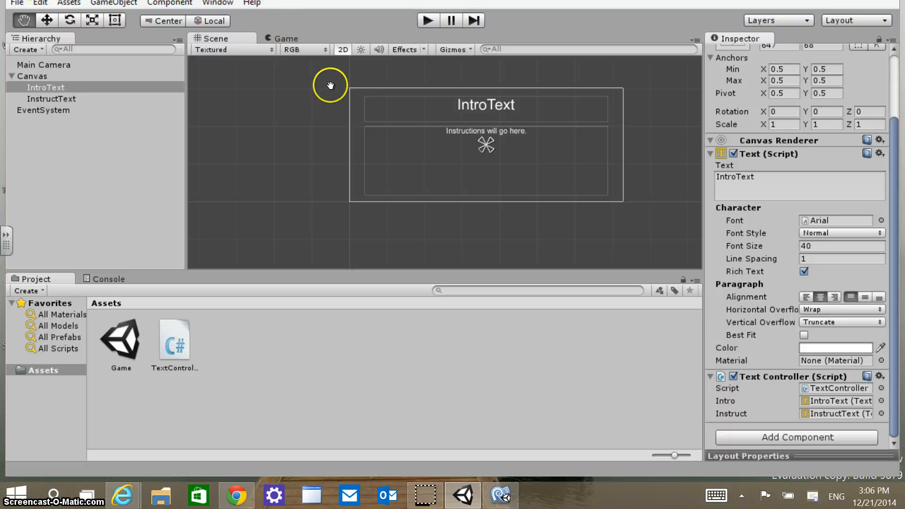
mouse_move(341, 315)
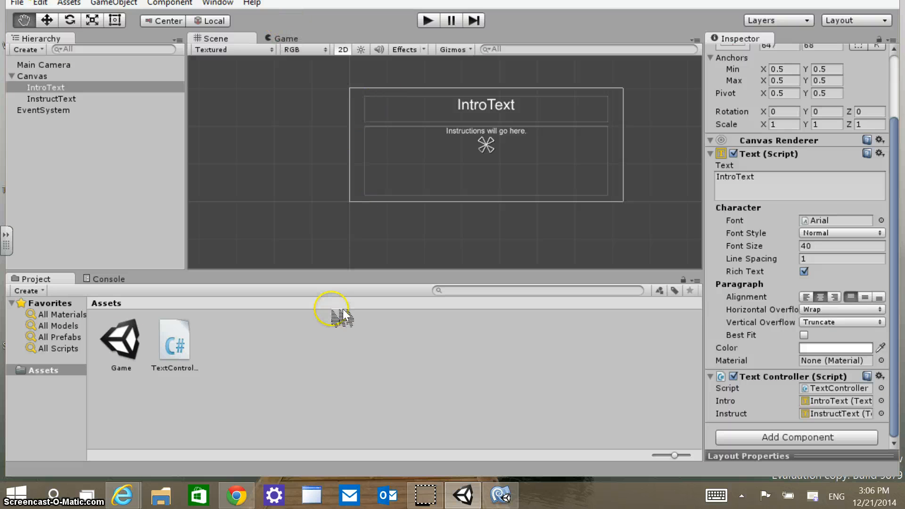